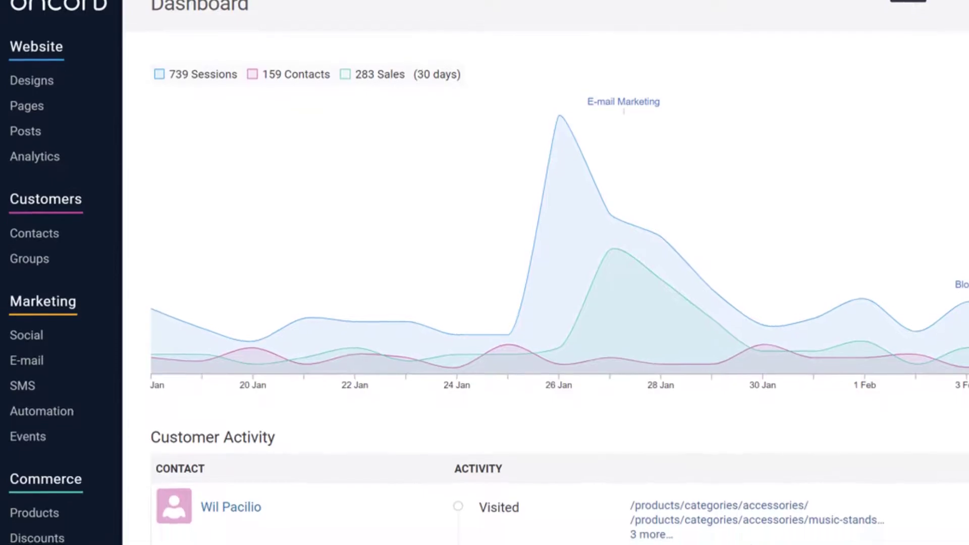
Scroll down the dashboard past customer activity toward the analytics overview.
scroll(down, 3)
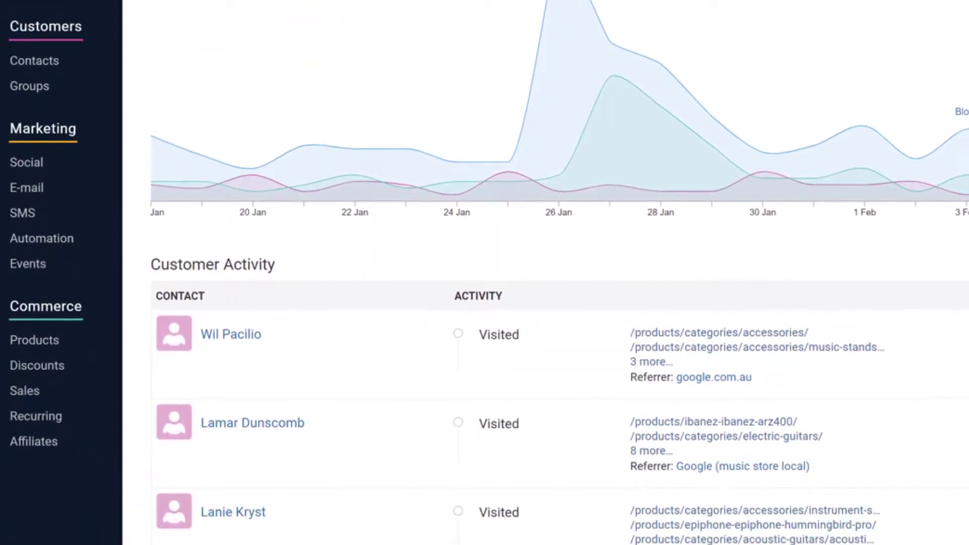
scroll(down, 3)
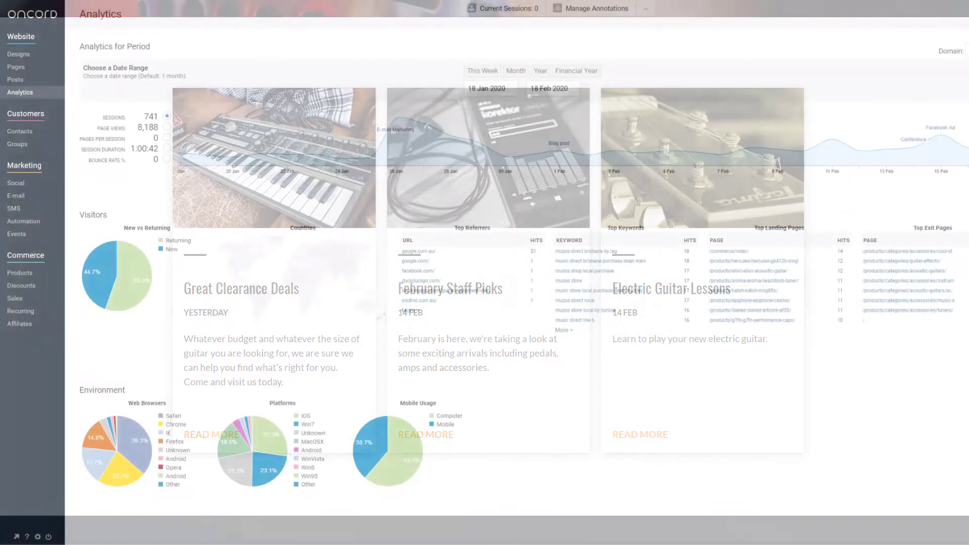
View a single contact's full profile from the Contacts list.
click(20, 139)
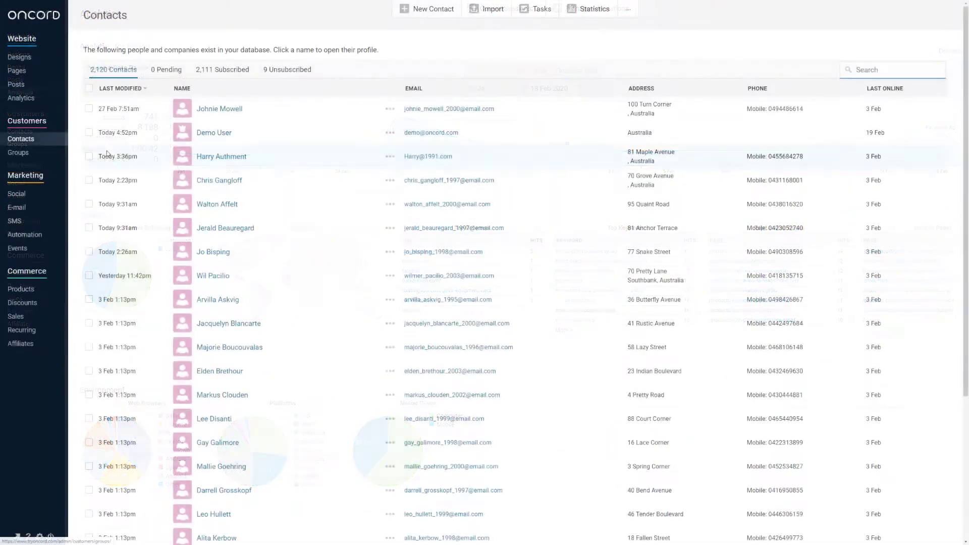
click(221, 156)
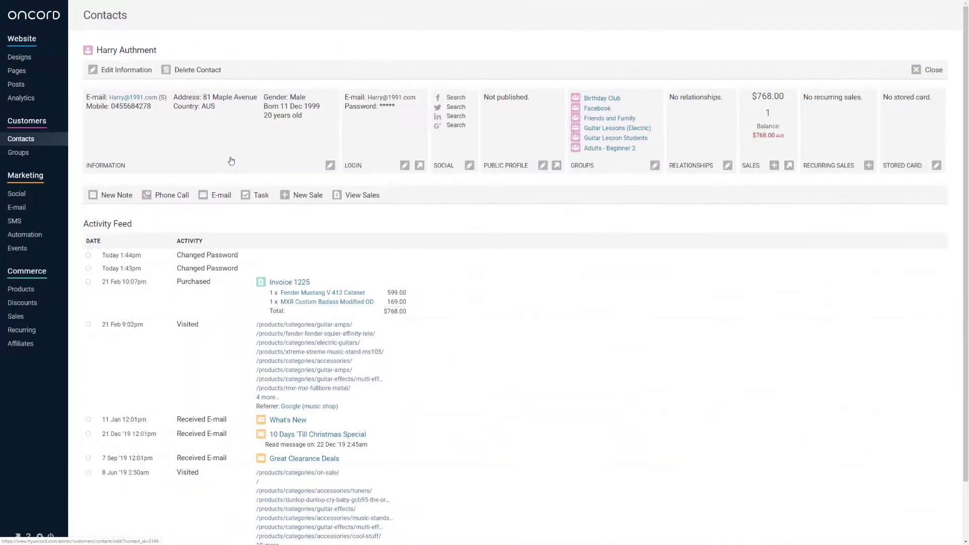
mouse_move(401, 219)
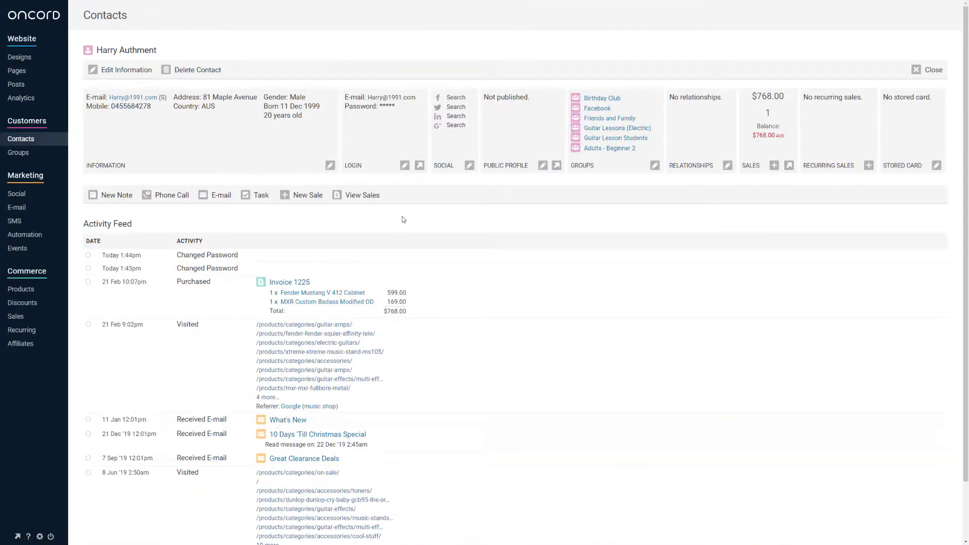
mouse_move(320, 241)
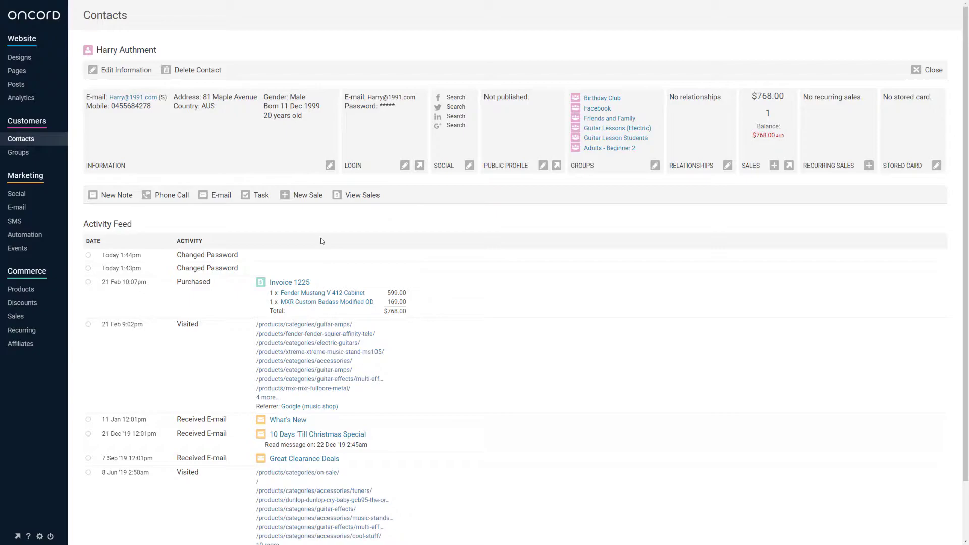
Visit the Settings overview and its third-party Apps settings.
click(40, 536)
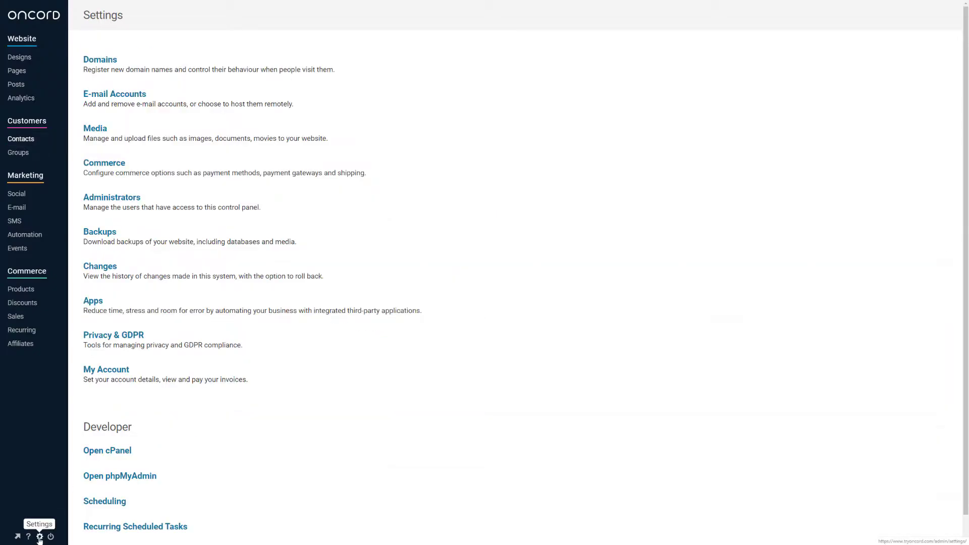
mouse_move(140, 210)
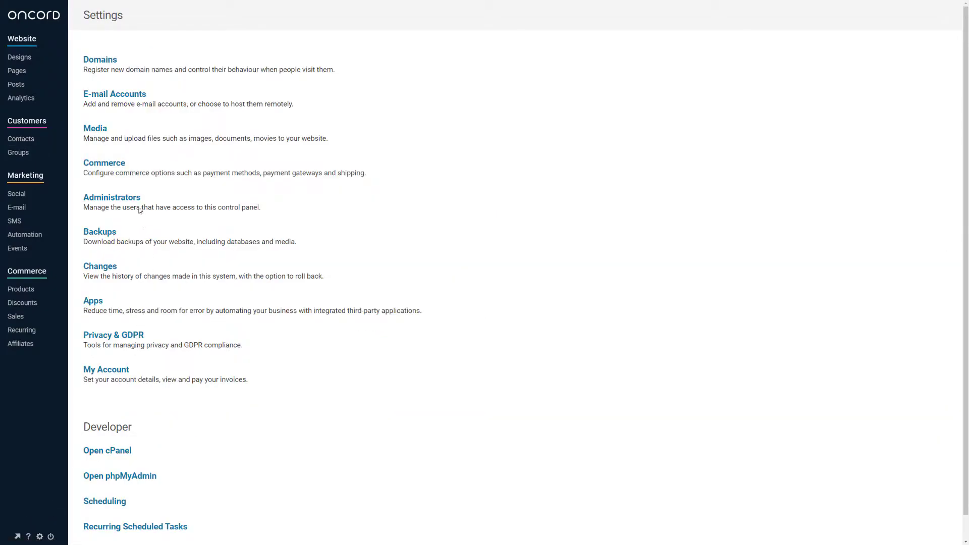
click(93, 301)
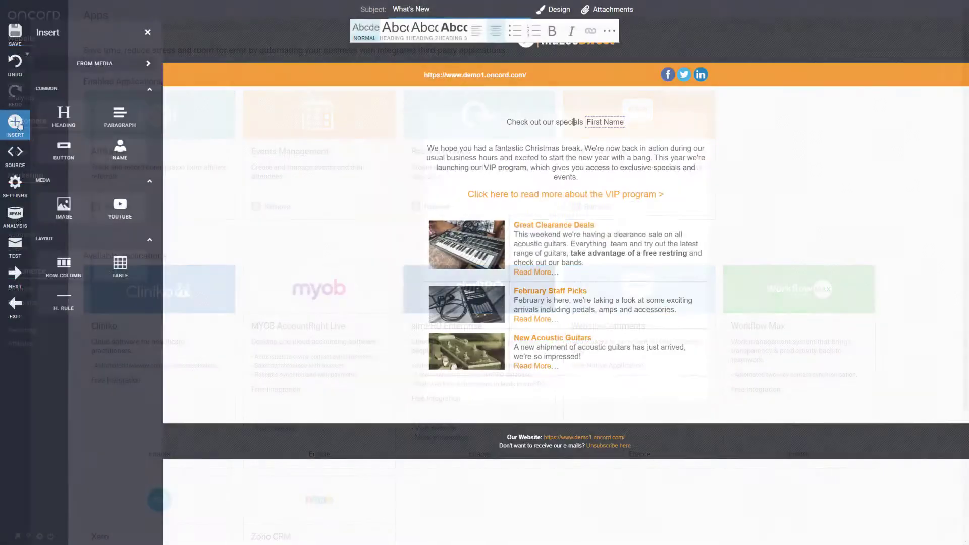
Browse uploaded media for an image to place in the e-mail.
click(63, 209)
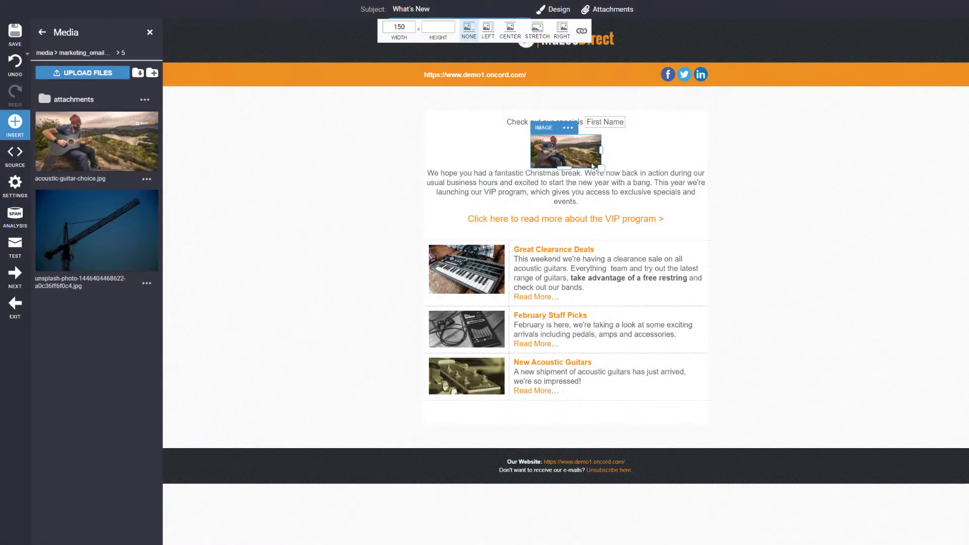
click(536, 29)
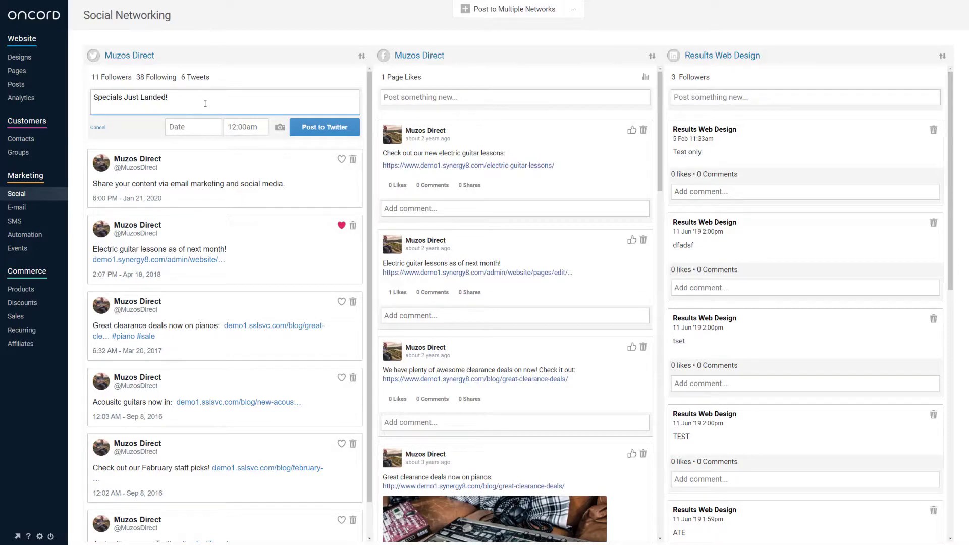
Make the automation send an e-mail to the customer then wait 1 week, and go to Products.
click(24, 235)
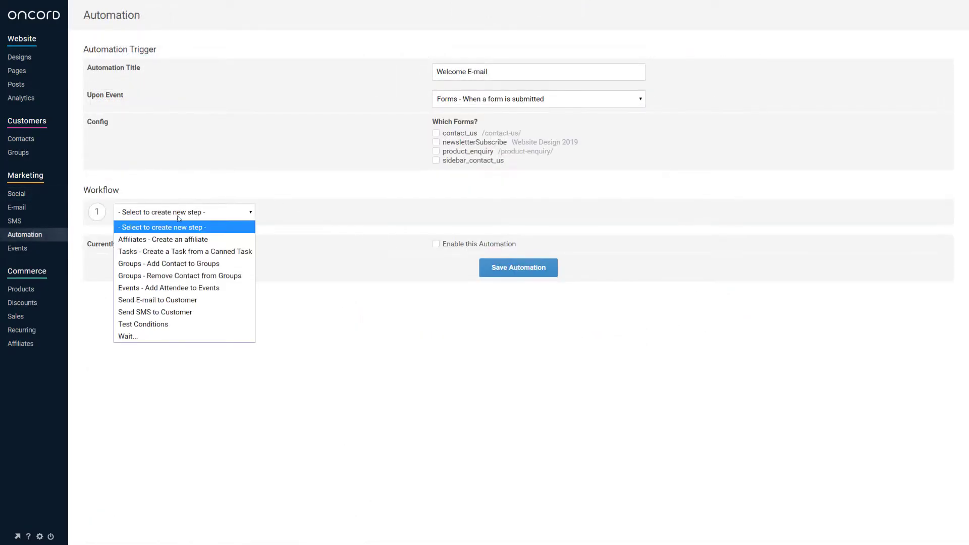
click(158, 300)
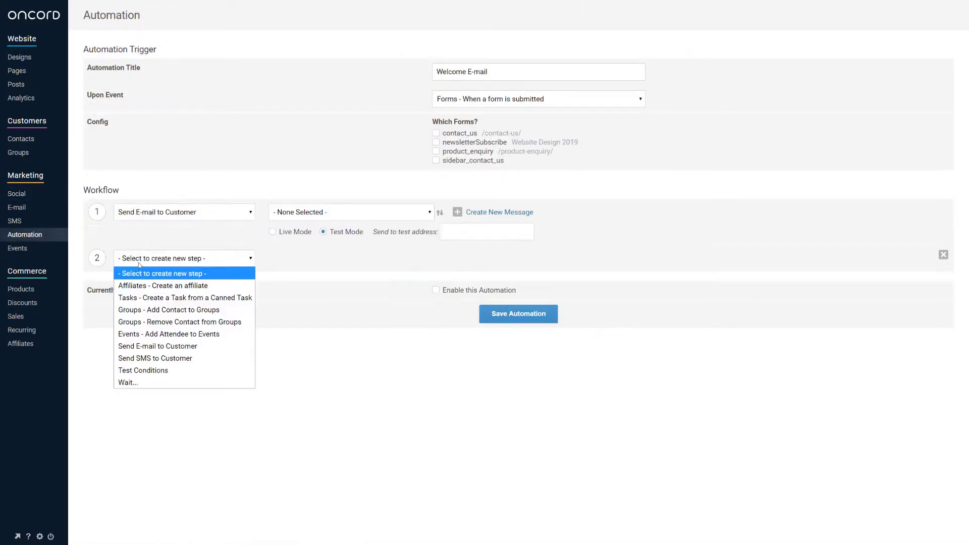
click(127, 381)
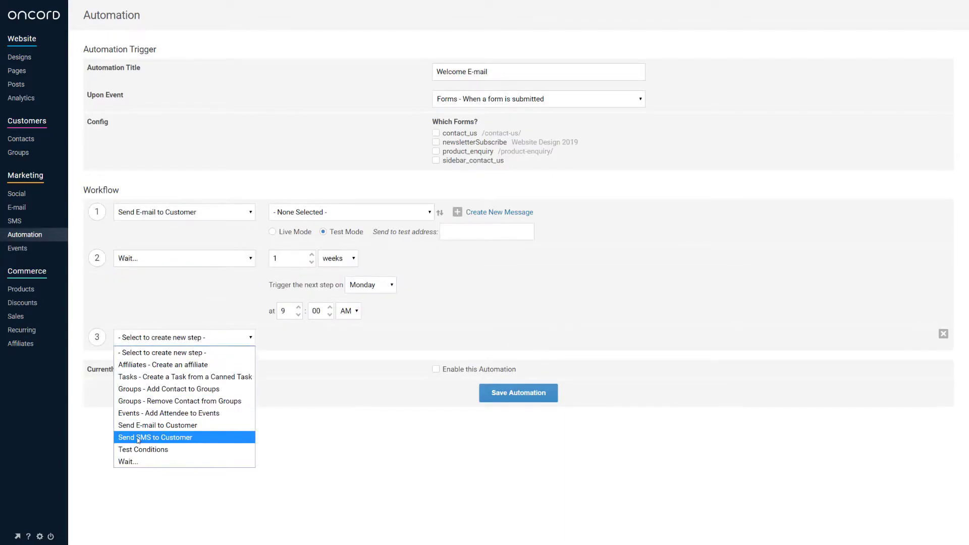
click(20, 290)
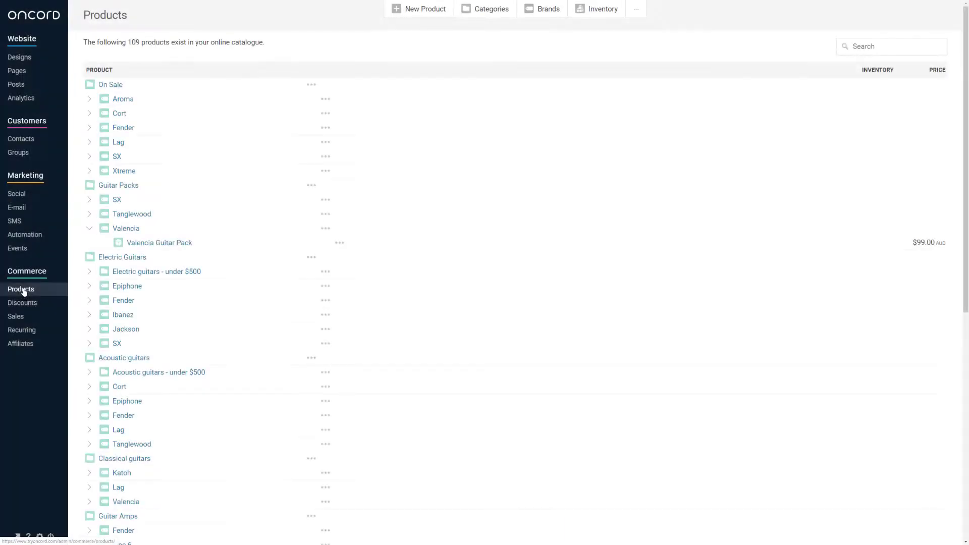
mouse_move(160, 242)
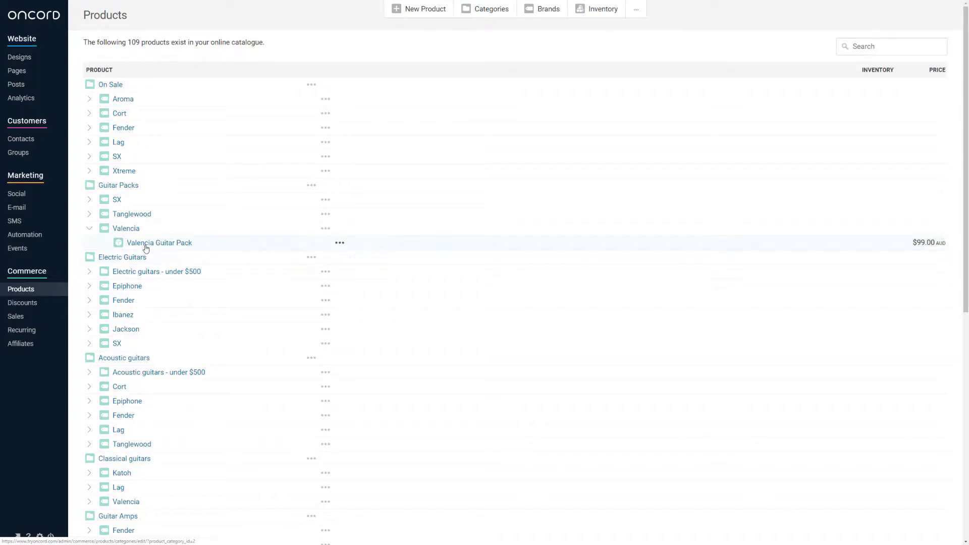
Review the Valencia Guitar Pack product details.
click(158, 242)
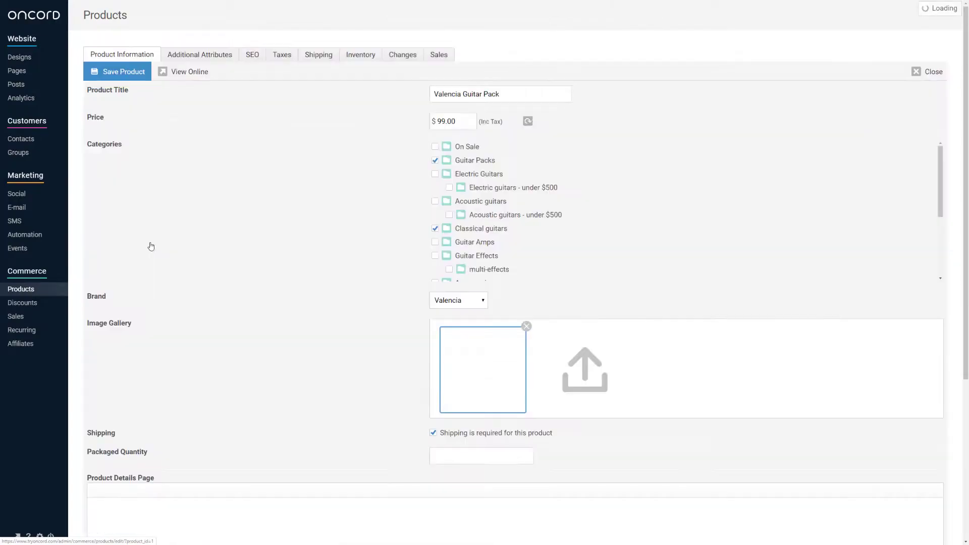
scroll(down, 3)
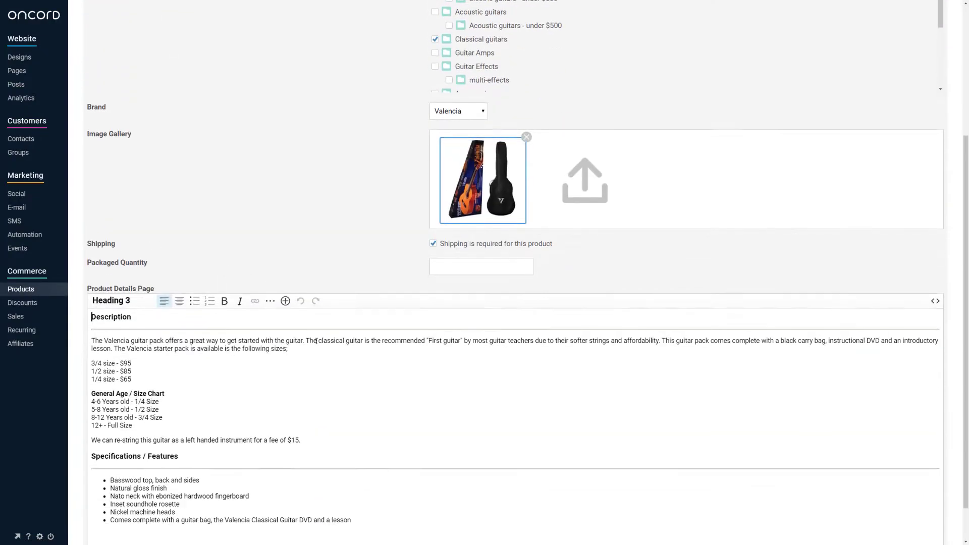
View the VIP Discount restrictions and move to the About Us page for editing.
click(22, 302)
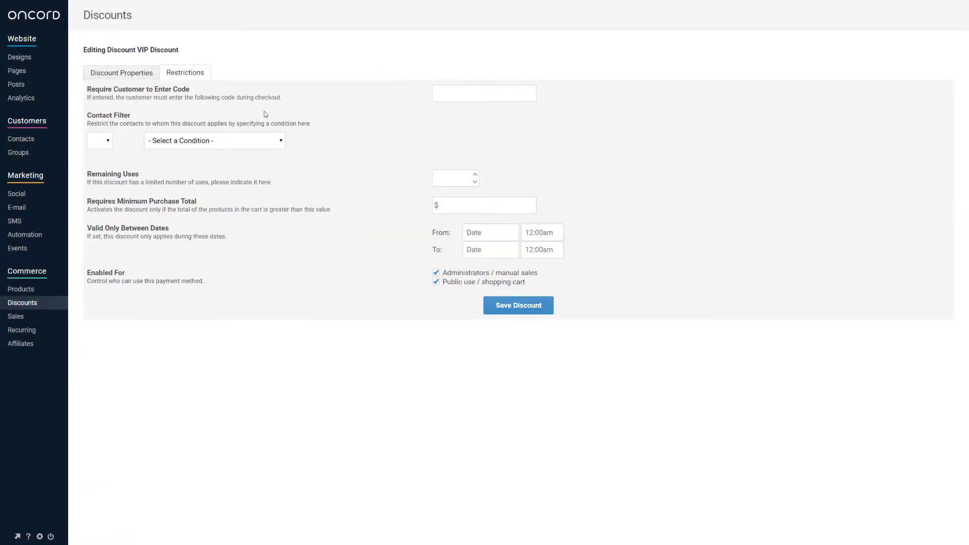
click(214, 140)
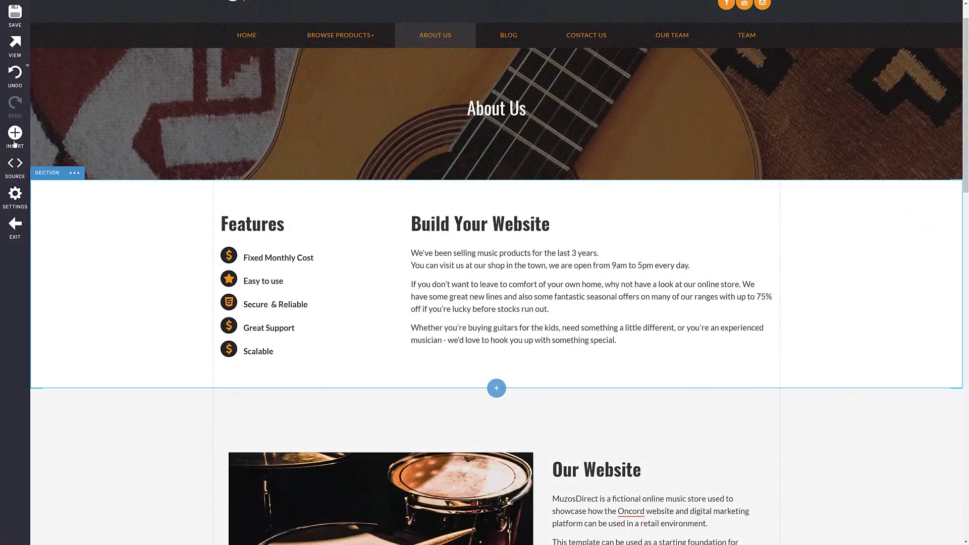
Add an image gallery below Build Your Website on About Us, filled from uploaded photos.
click(15, 136)
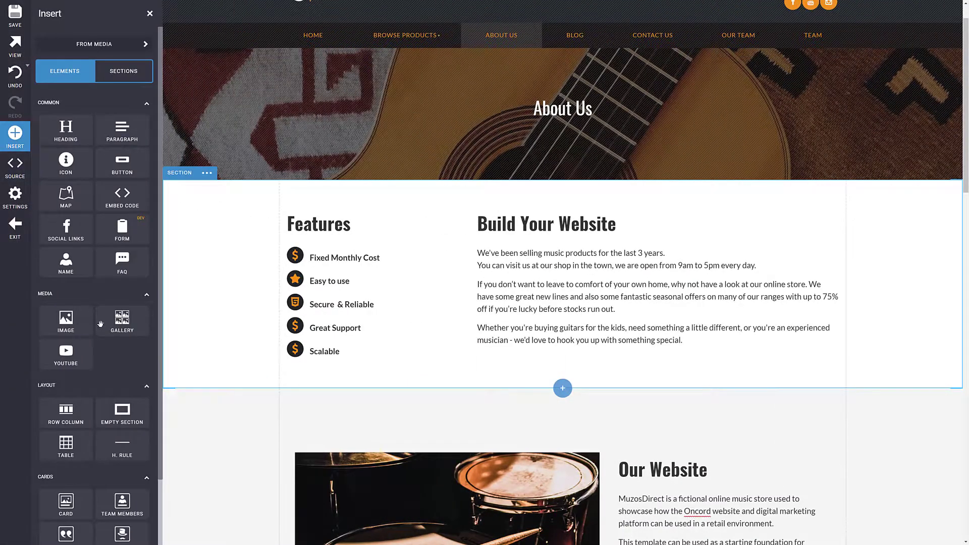
click(122, 321)
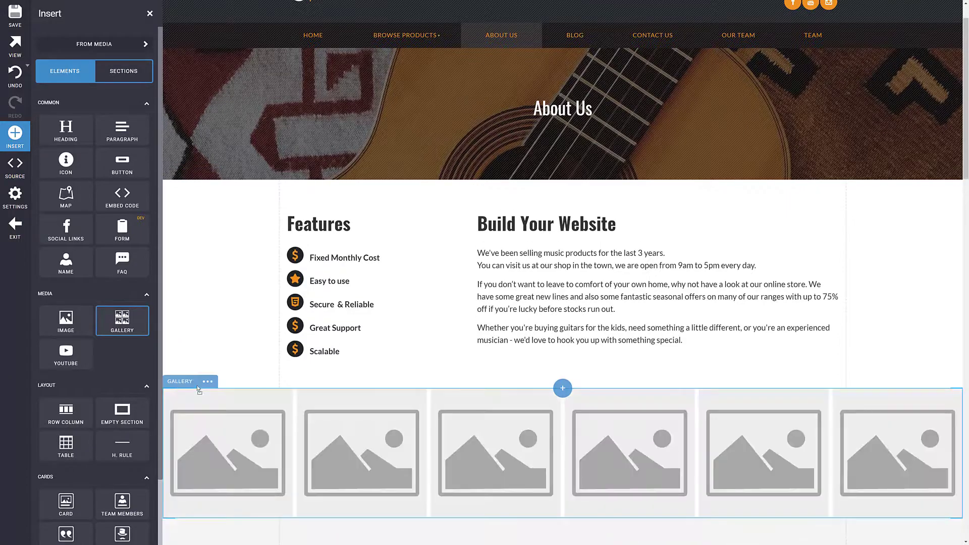
click(94, 44)
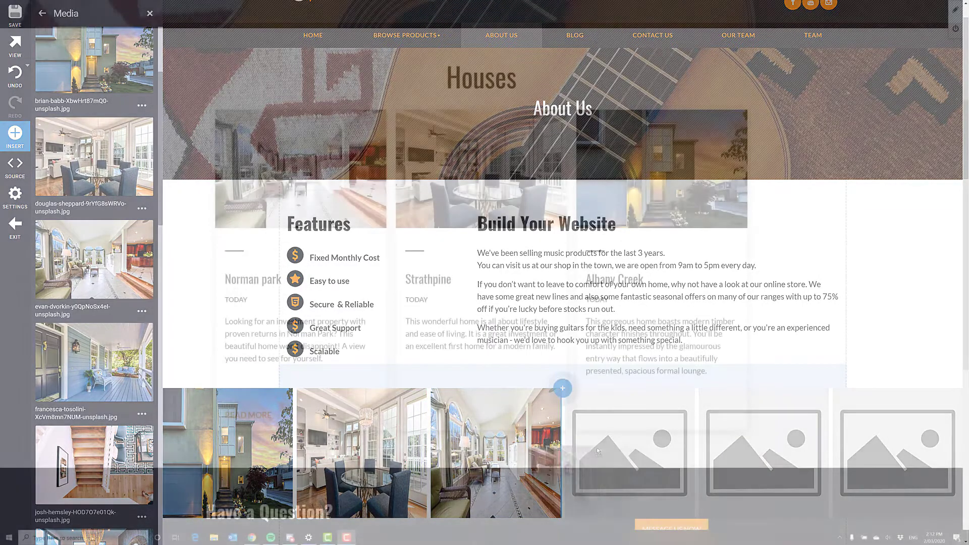
click(149, 13)
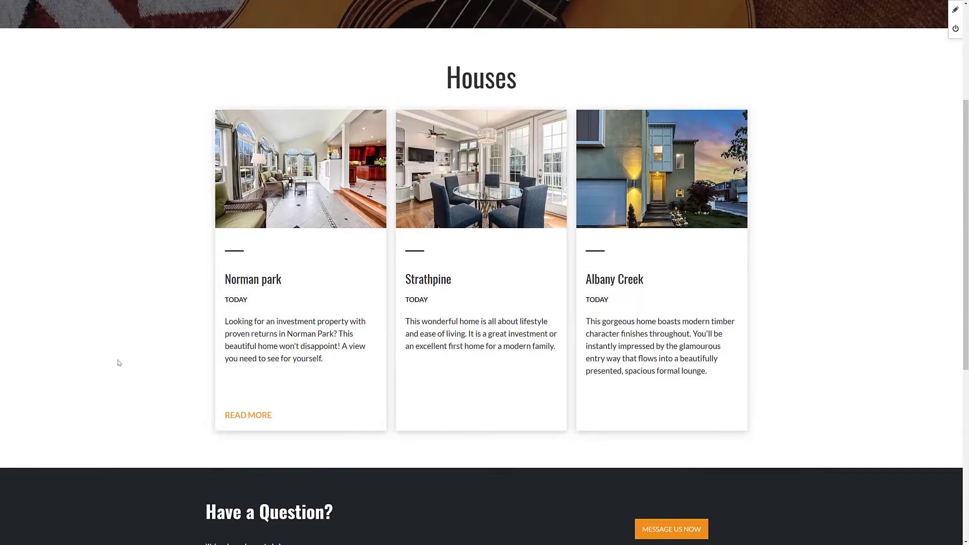
mouse_move(248, 415)
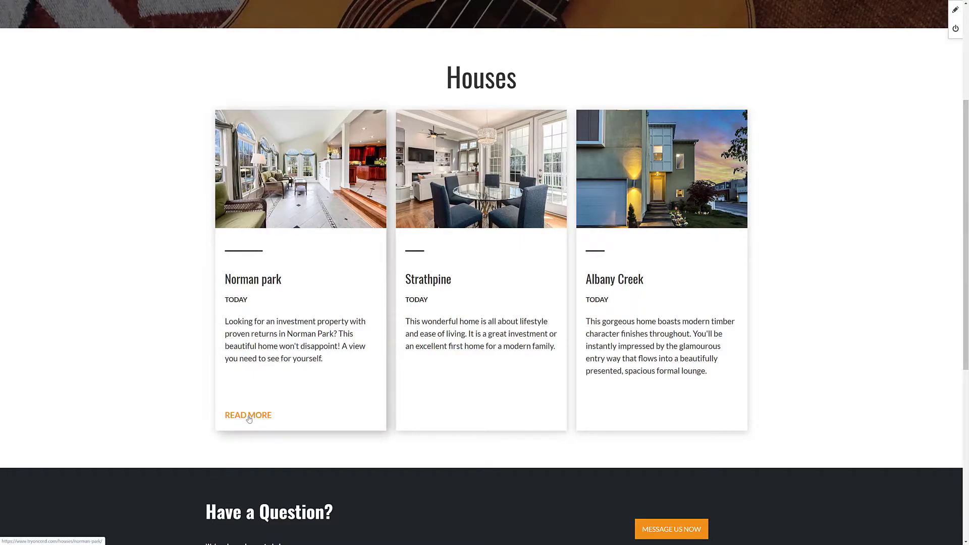
Read the full Norman park house post on the live site.
click(248, 415)
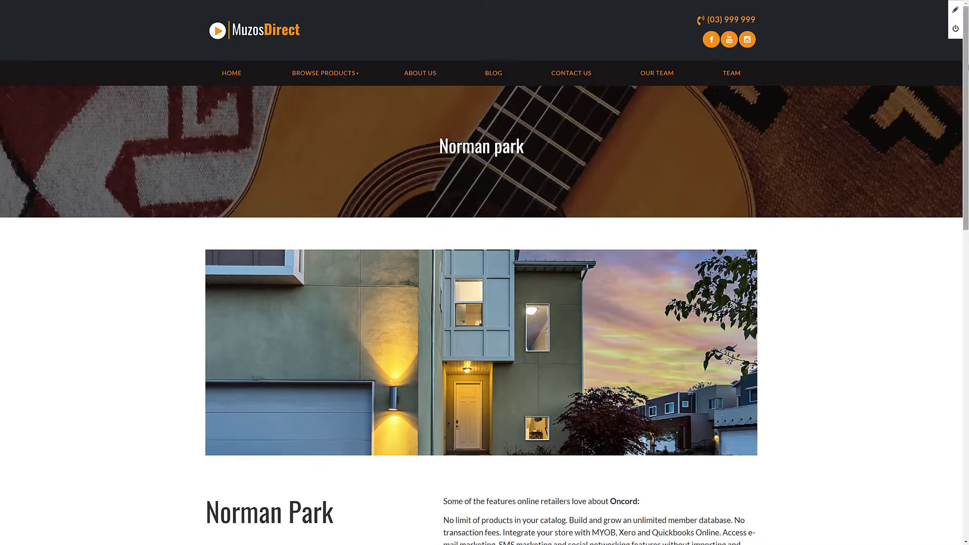
scroll(down, 3)
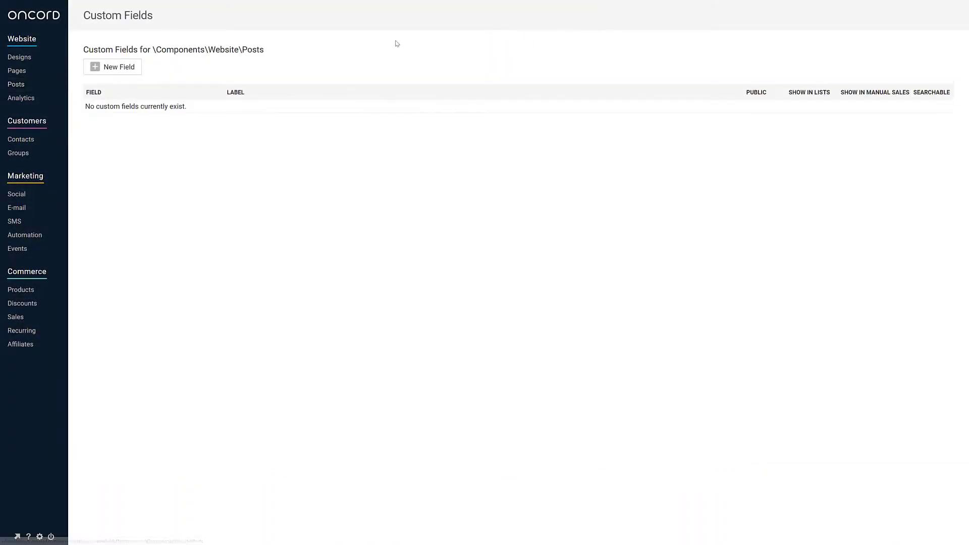
Create a Price custom field for posts with the Number data type.
click(112, 67)
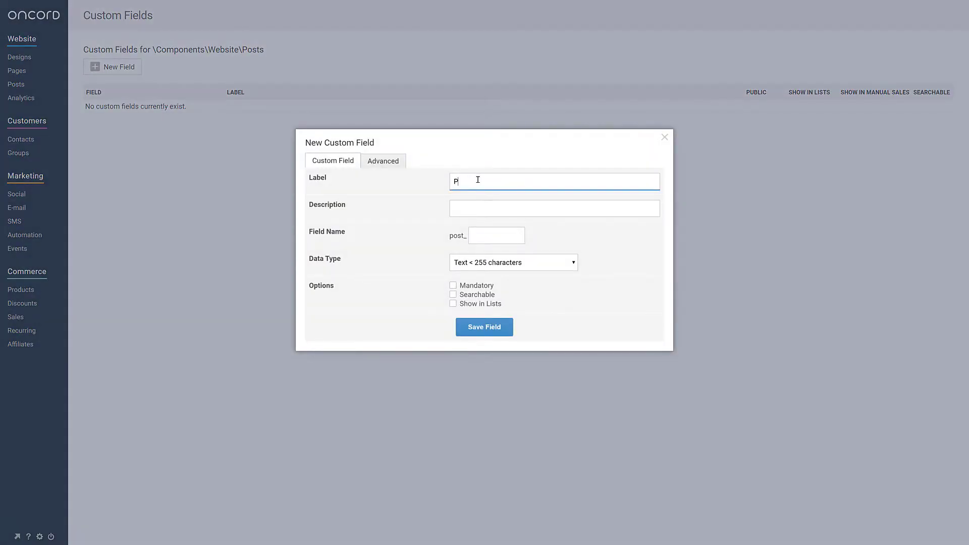
click(512, 262)
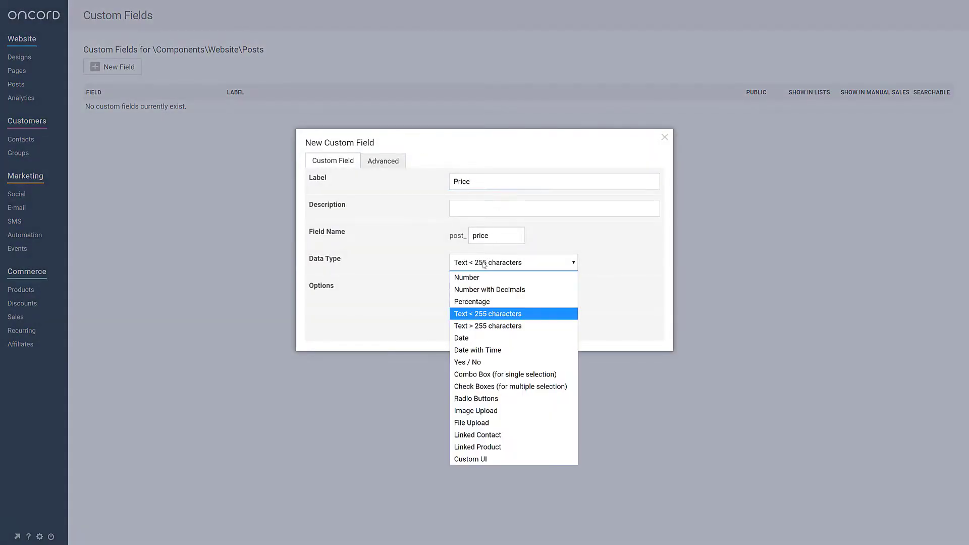
click(466, 276)
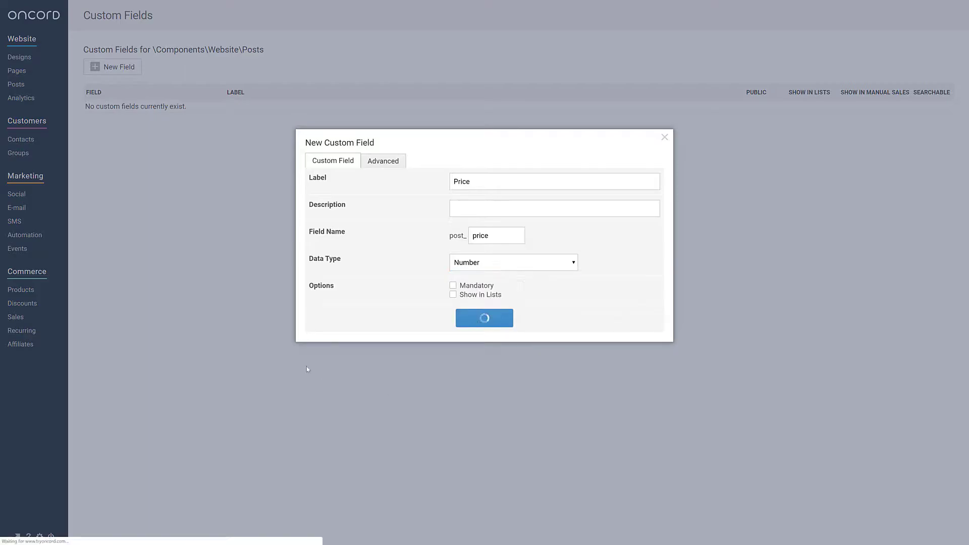
Give the Norman park post a Price of 100,000.
click(484, 318)
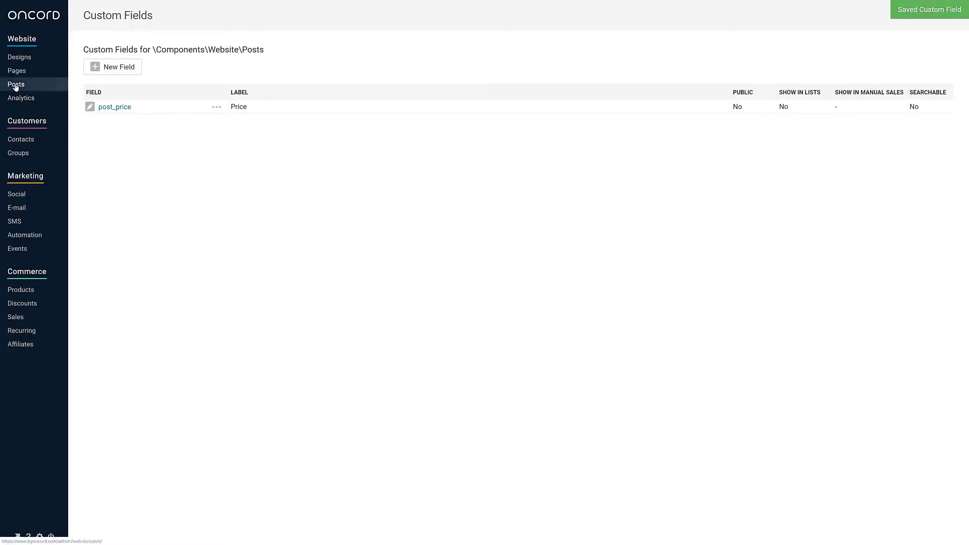
click(16, 84)
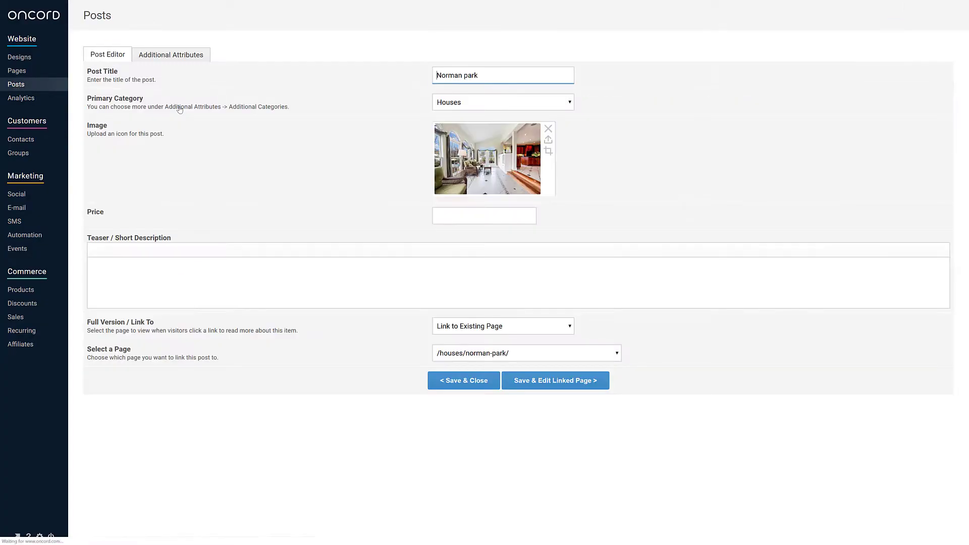
text(100)
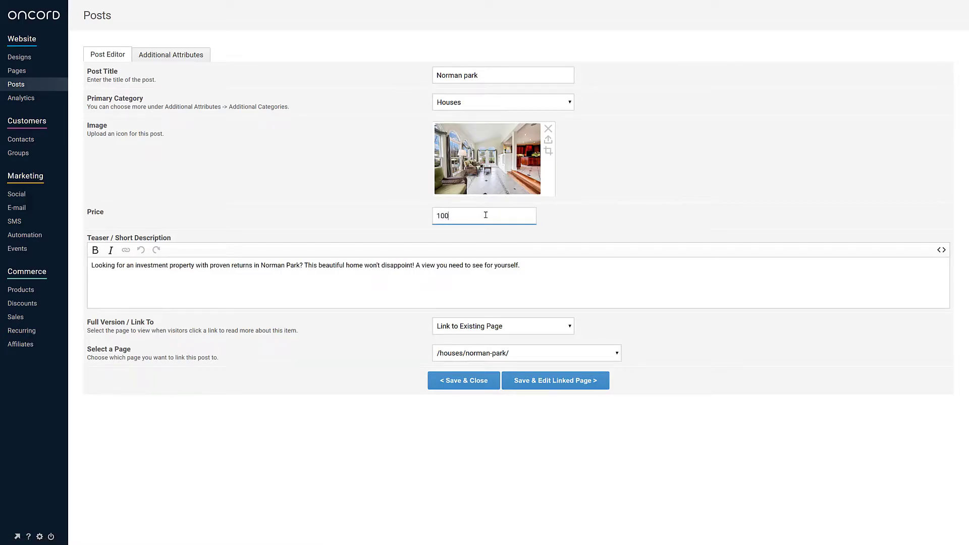
text(,000)
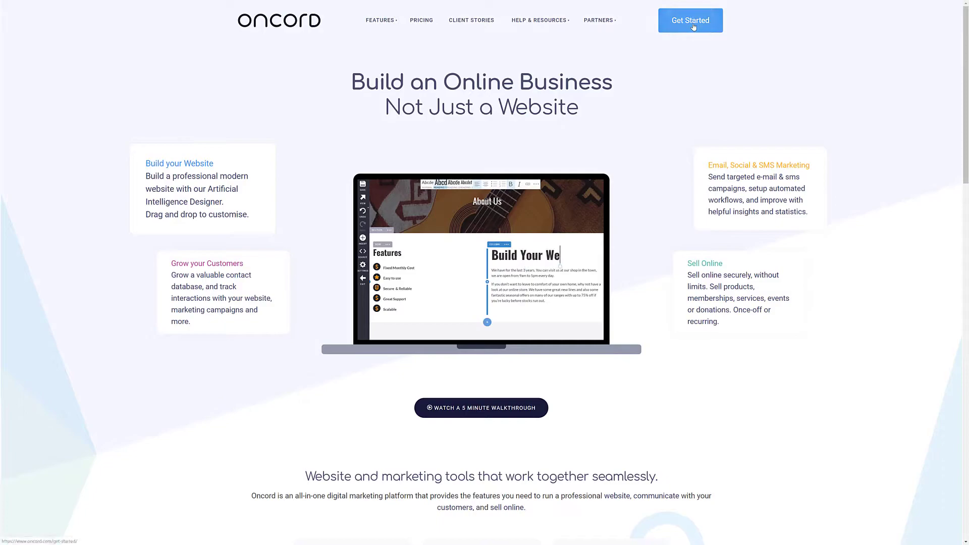
View the Get Started options and read down the Migrate Your Website form.
click(689, 20)
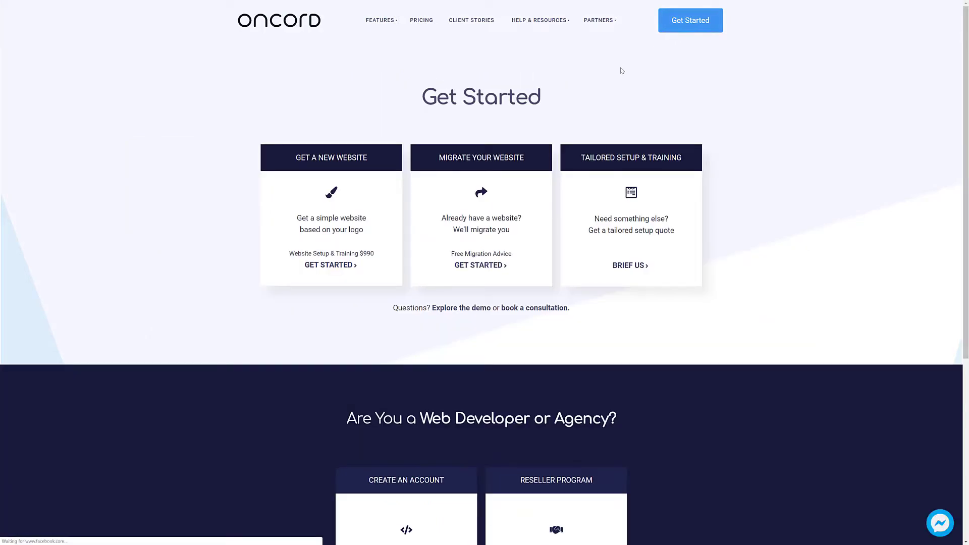
mouse_move(481, 175)
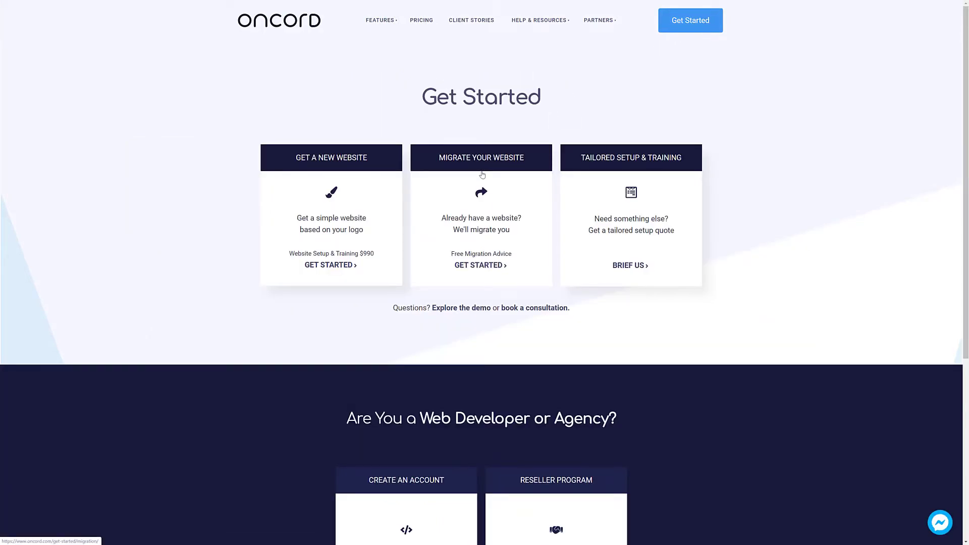
click(481, 266)
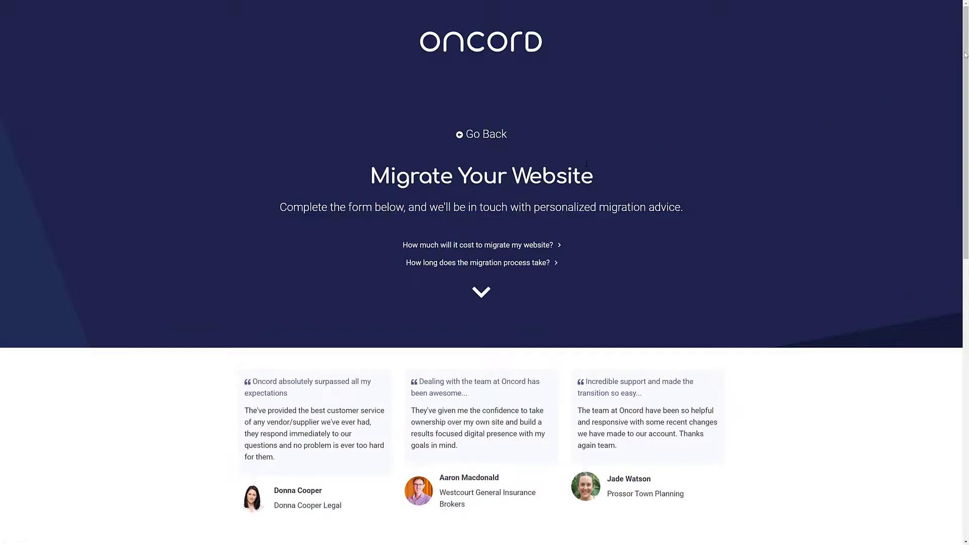
scroll(down, 3)
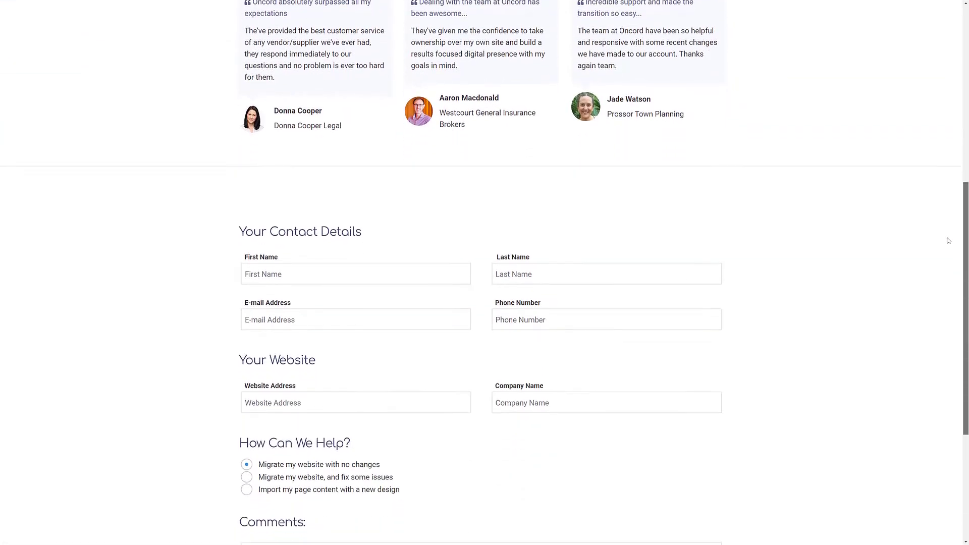
scroll(down, 3)
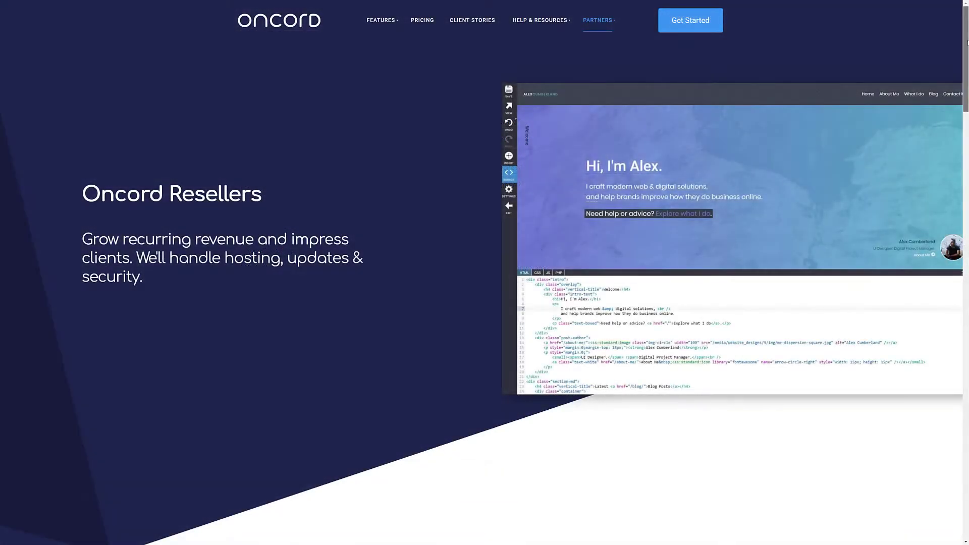
Read through the Resellers page: tools, partner testimonials, benefits and commission.
scroll(down, 3)
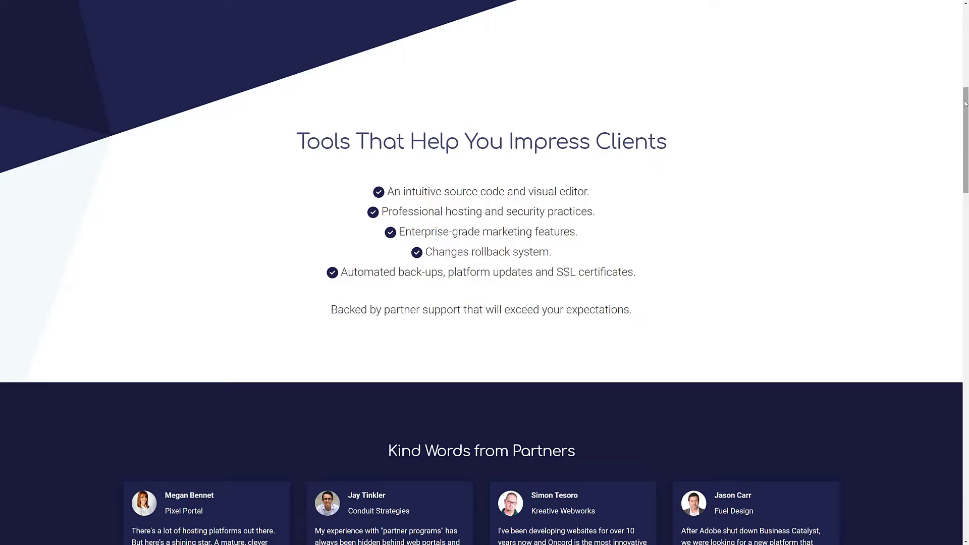
scroll(down, 3)
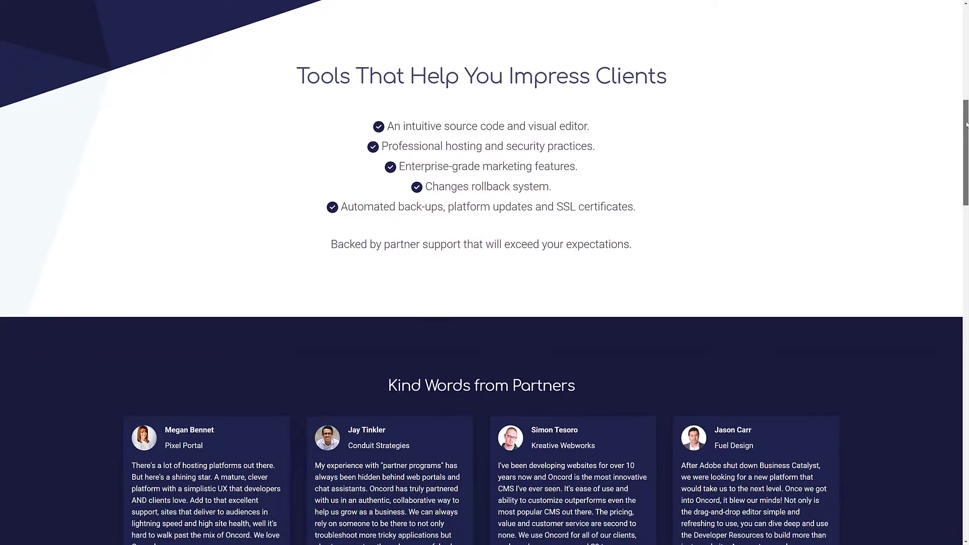
scroll(down, 3)
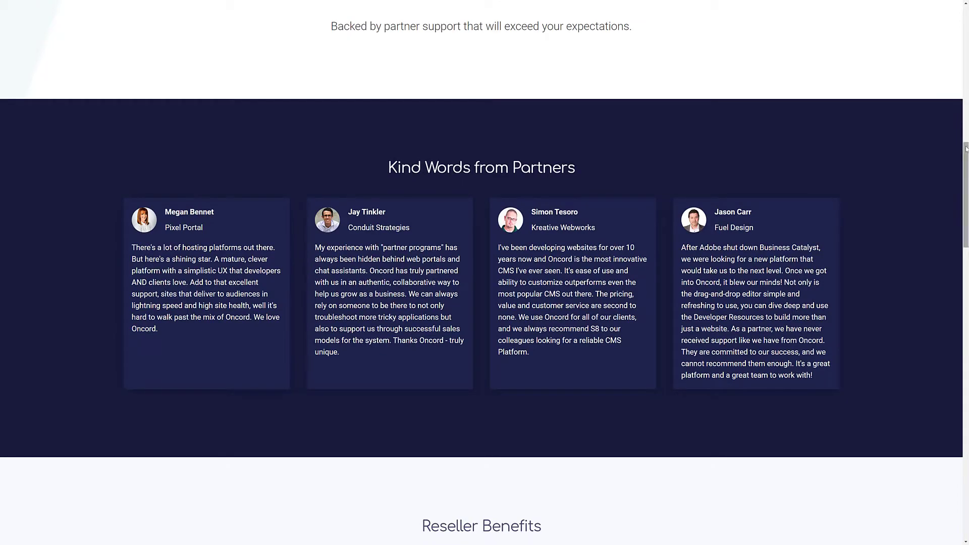
scroll(down, 3)
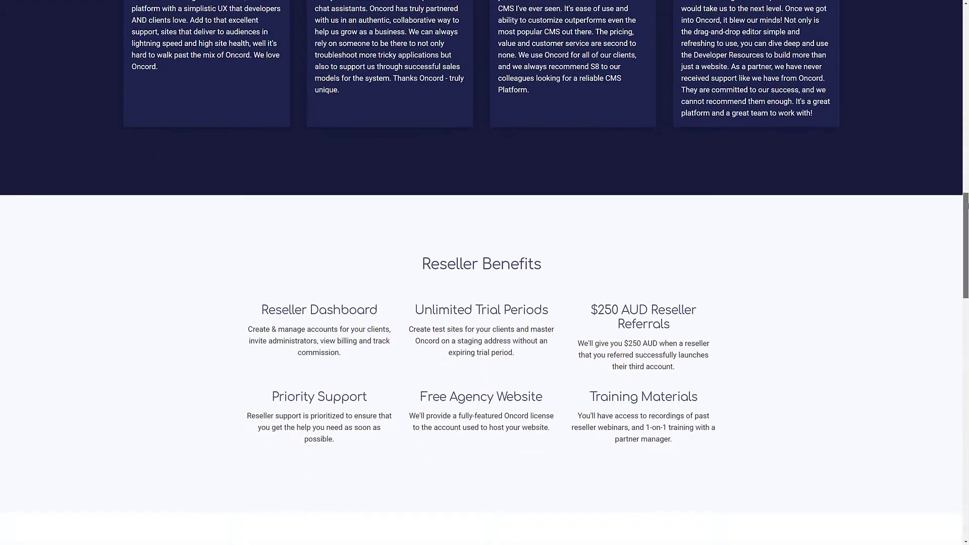
scroll(down, 3)
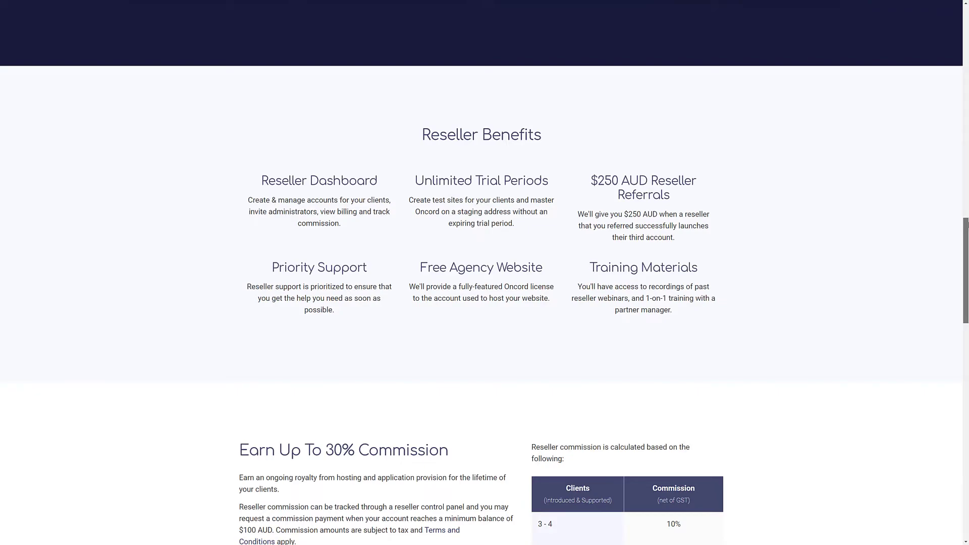
scroll(down, 3)
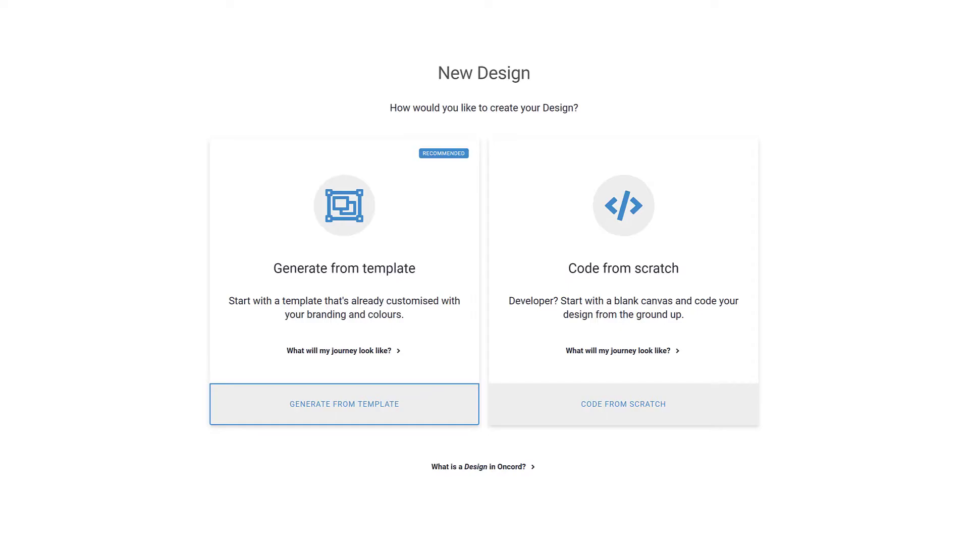
click(343, 404)
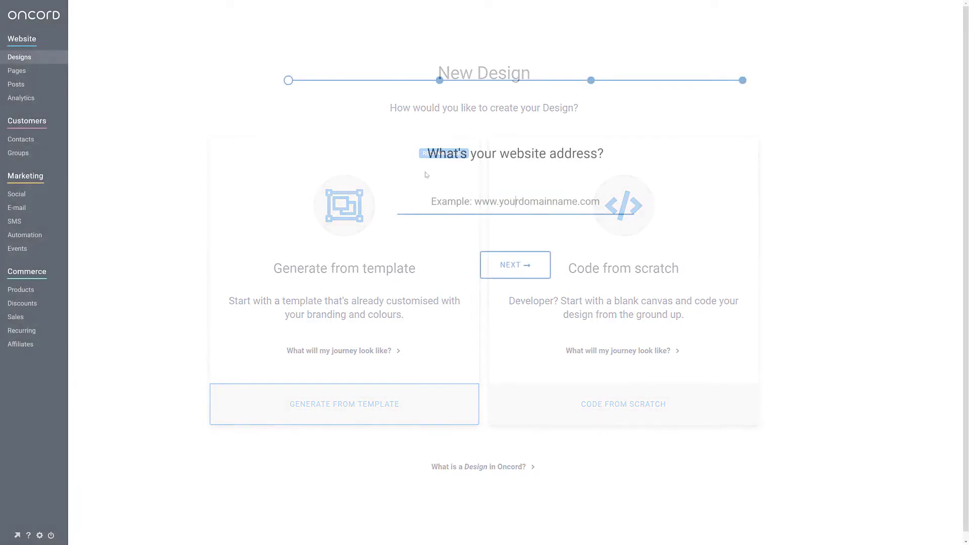
text(www.tryoncord.c)
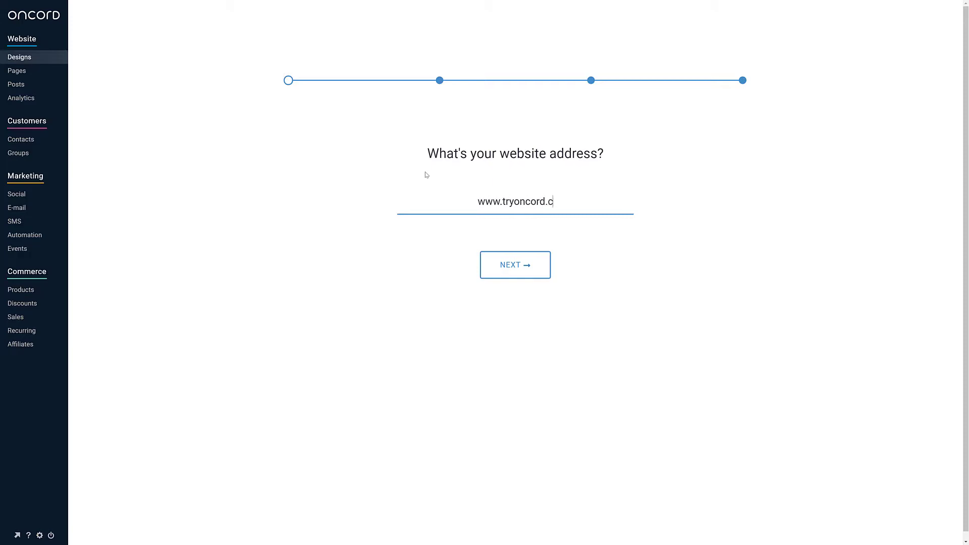
click(515, 264)
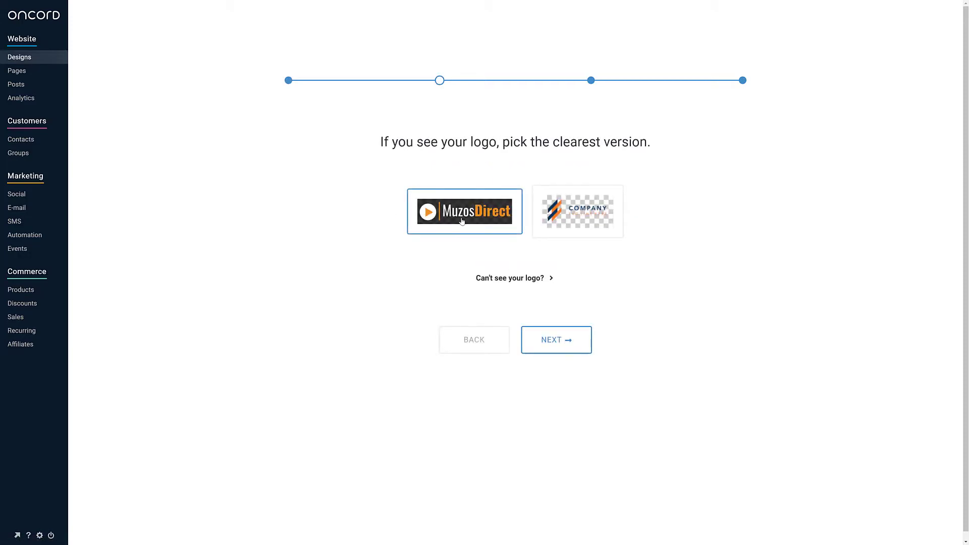
Pick the MuzosDirect logo, continue to the visitor goal, and choose a template.
click(555, 339)
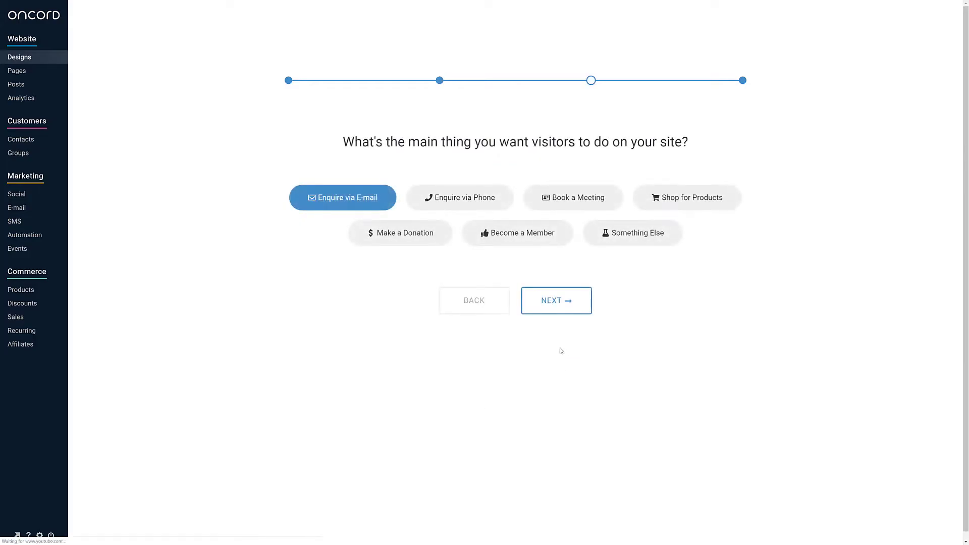
click(555, 301)
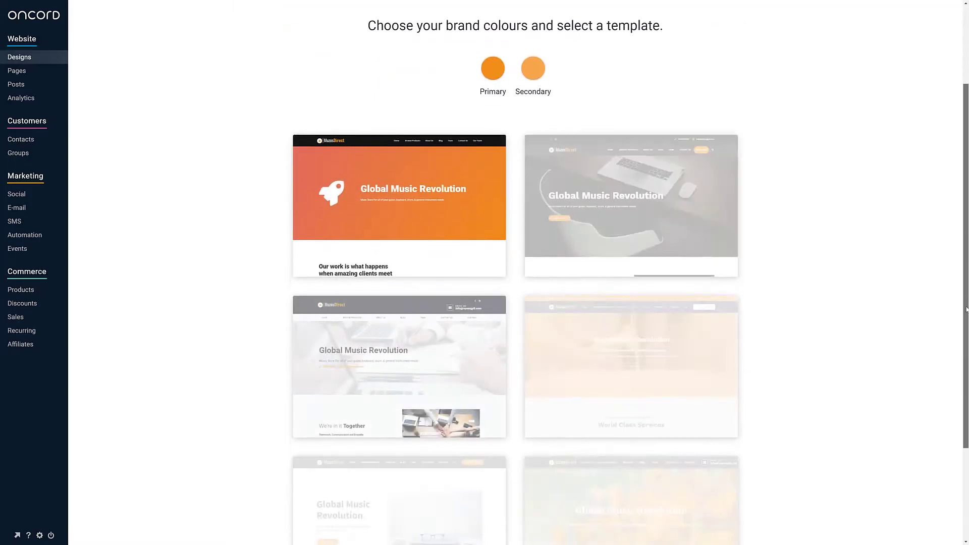
scroll(down, 3)
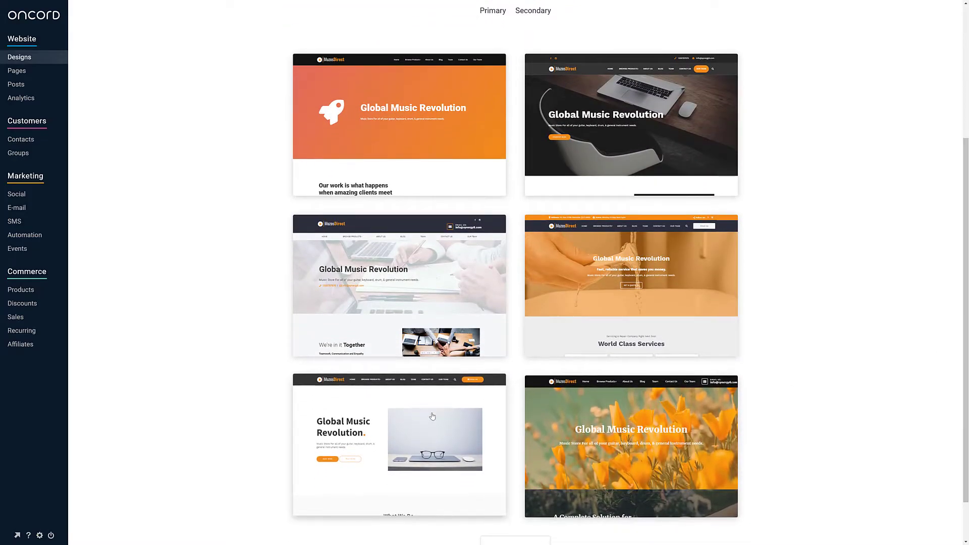
click(399, 445)
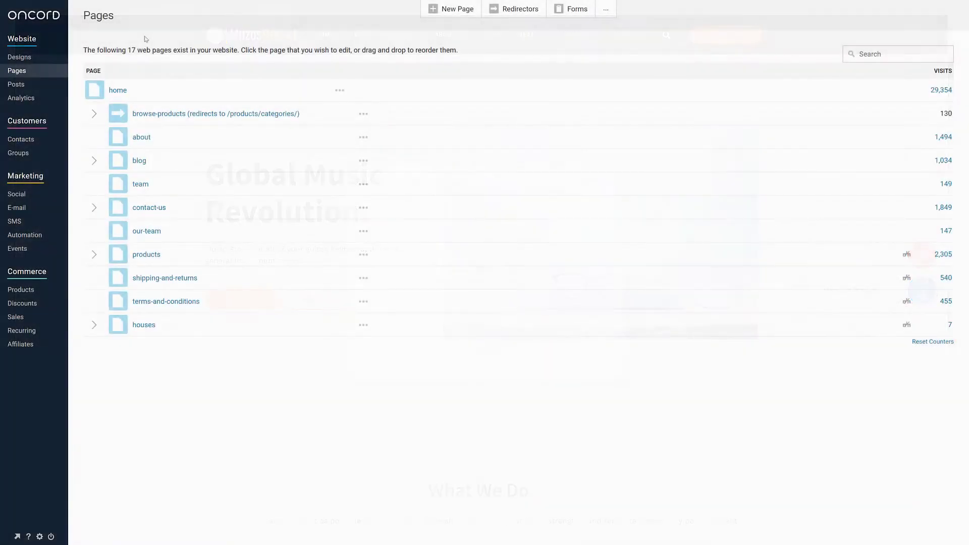
mouse_move(141, 136)
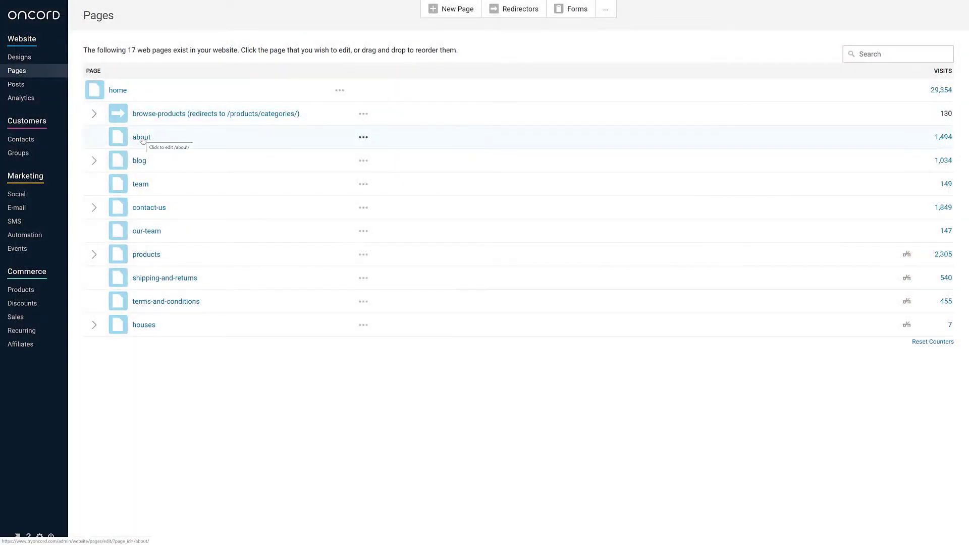
Insert a prebuilt hero section under the banner on the about page.
click(141, 137)
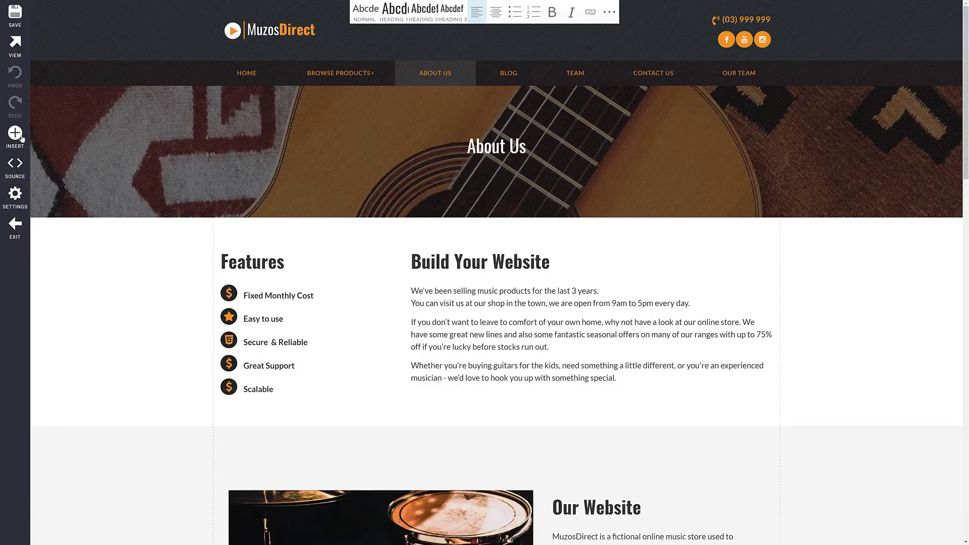
click(15, 137)
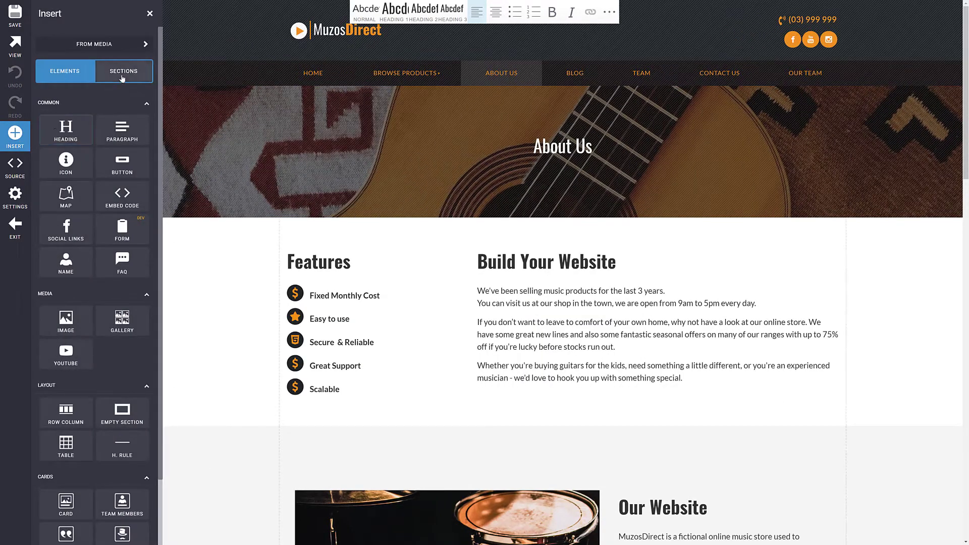
click(123, 71)
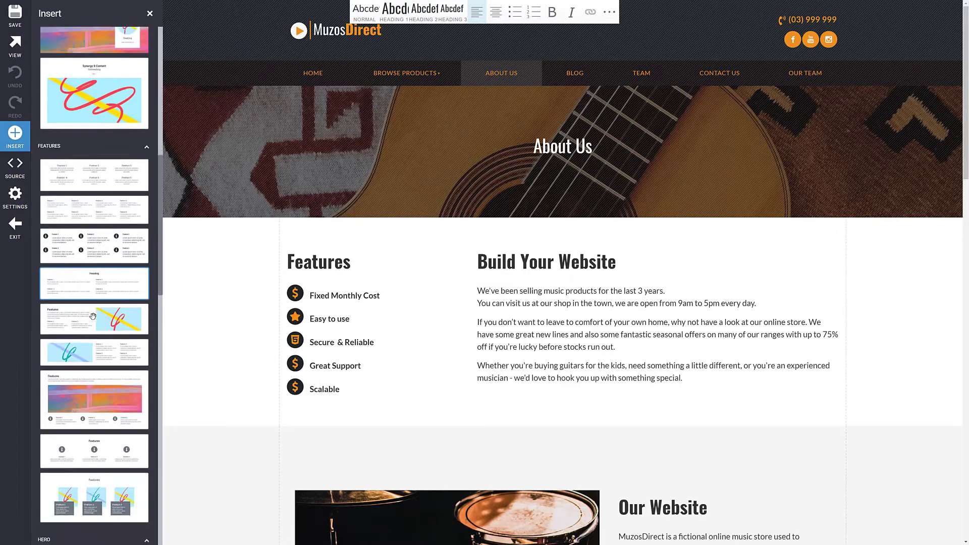
scroll(down, 3)
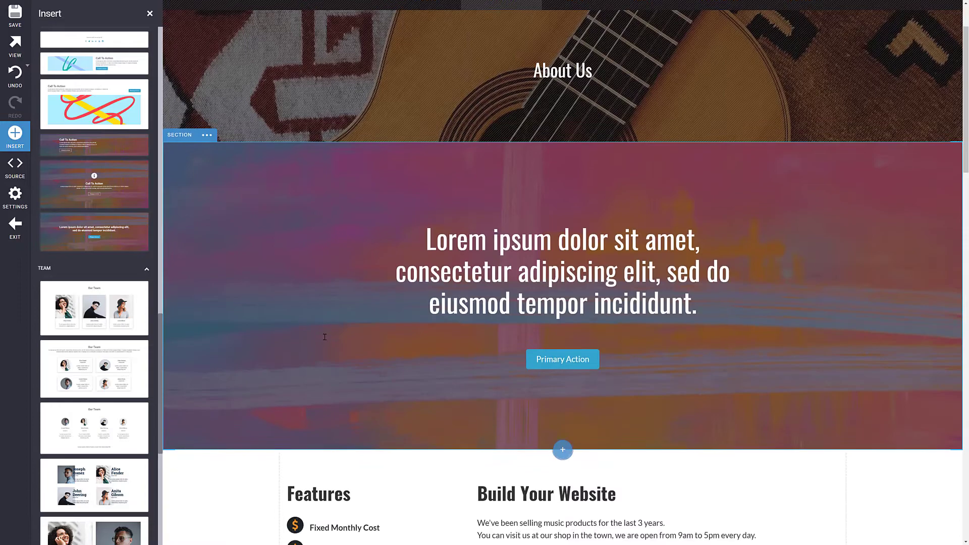
Search stock photos for 'field' as the hero section's background.
click(179, 134)
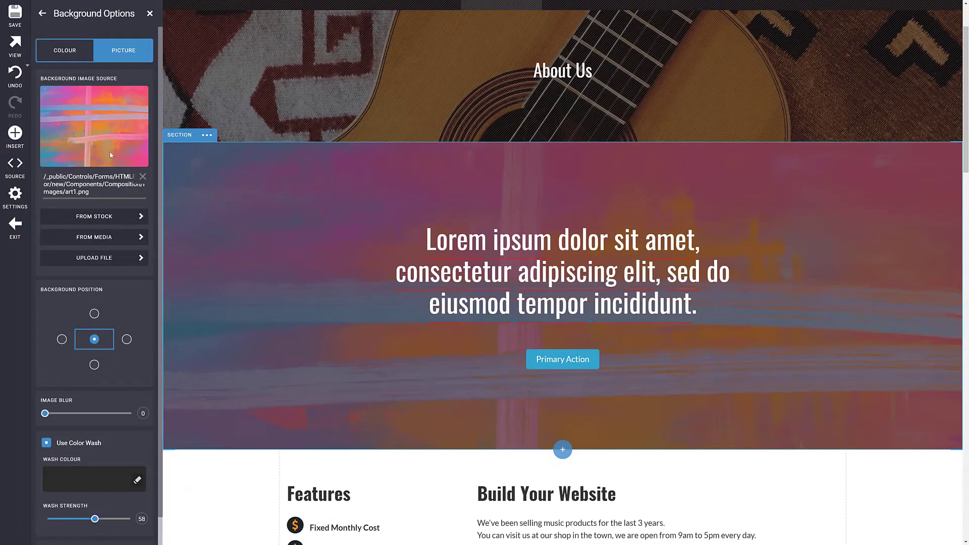
click(93, 216)
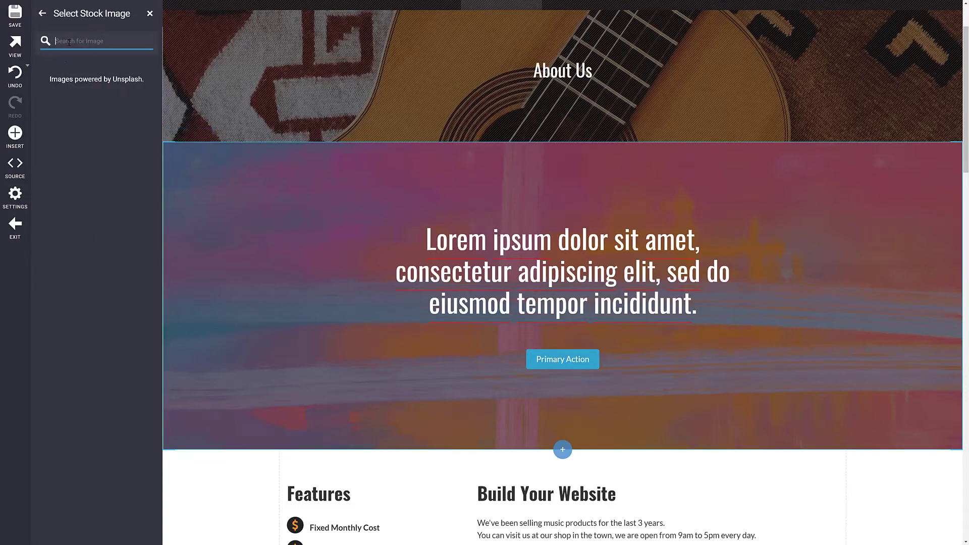
text(field)
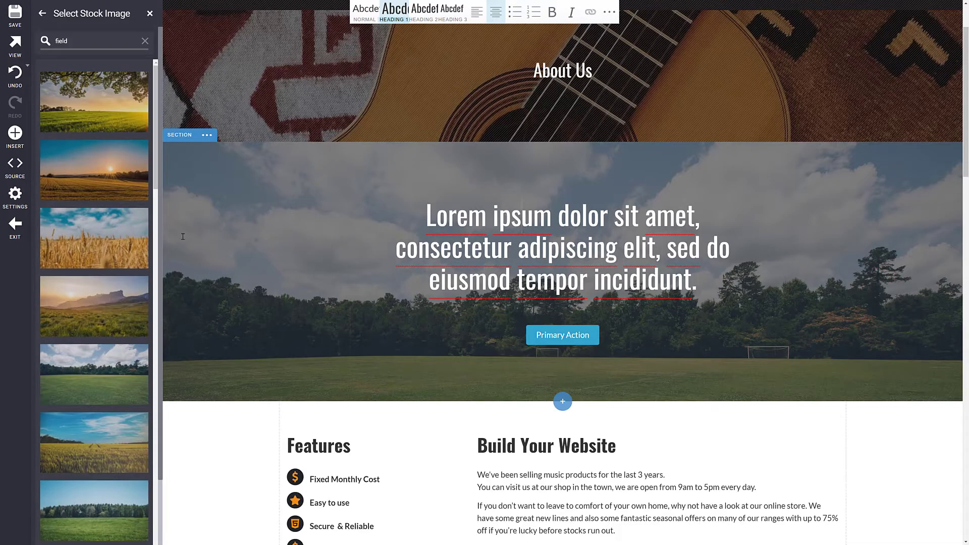
Restrict the about page's security to a new ruleset of contacts who meet conditions.
click(15, 200)
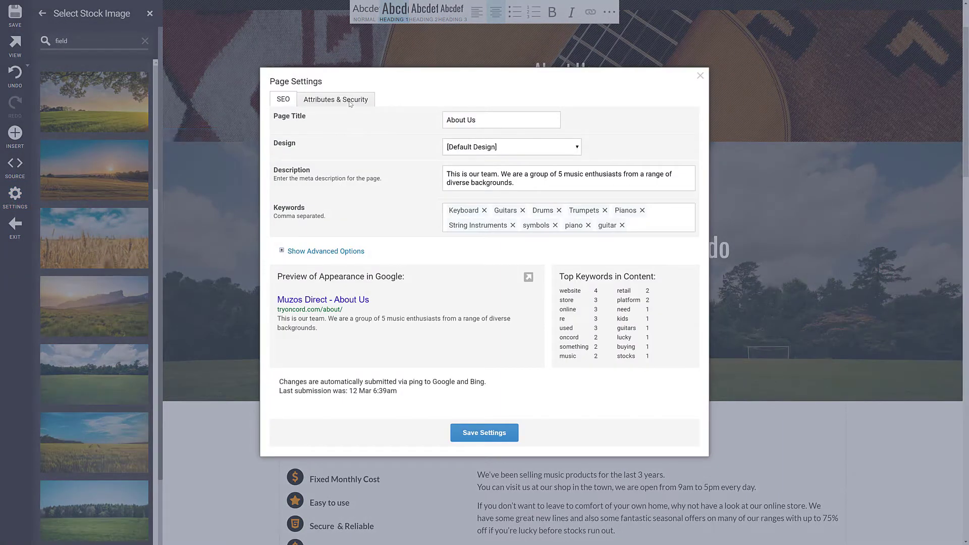
click(335, 99)
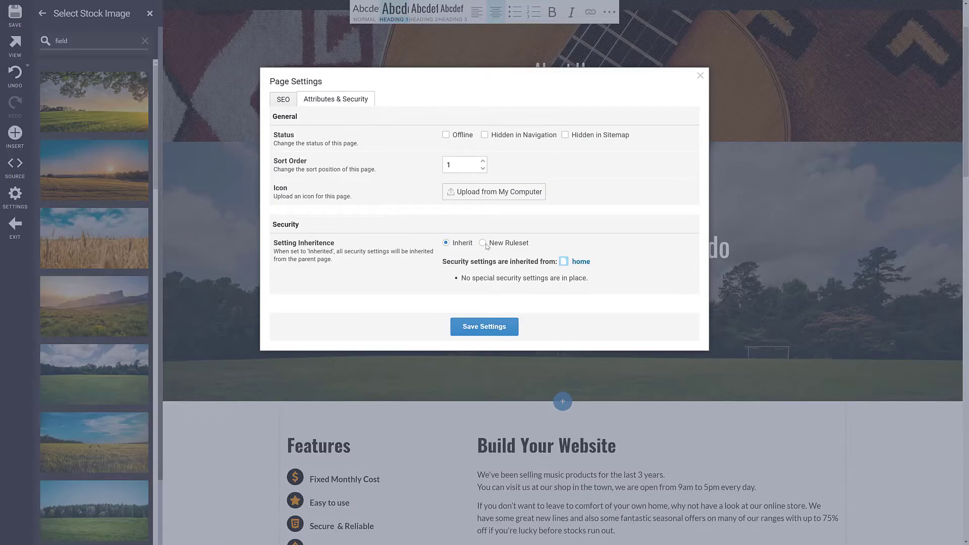
click(483, 242)
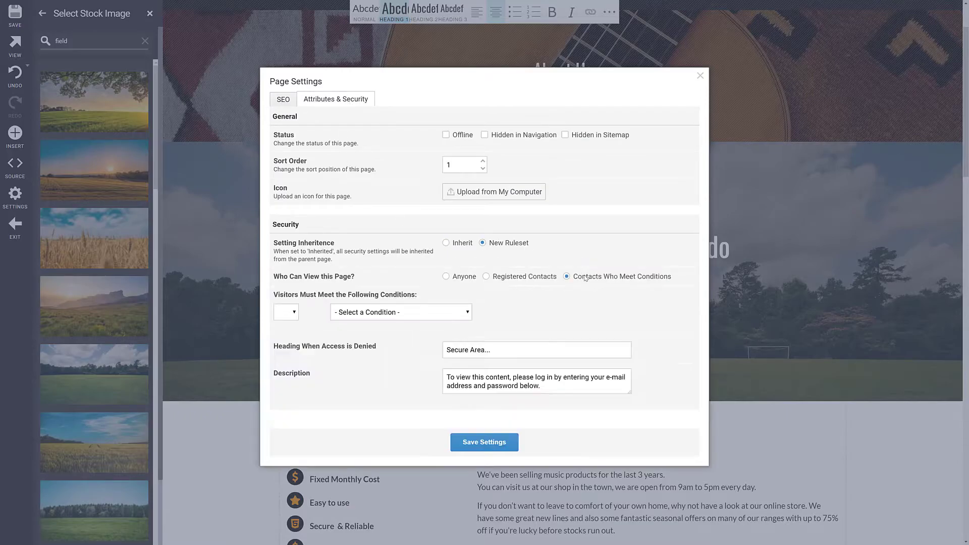
click(401, 312)
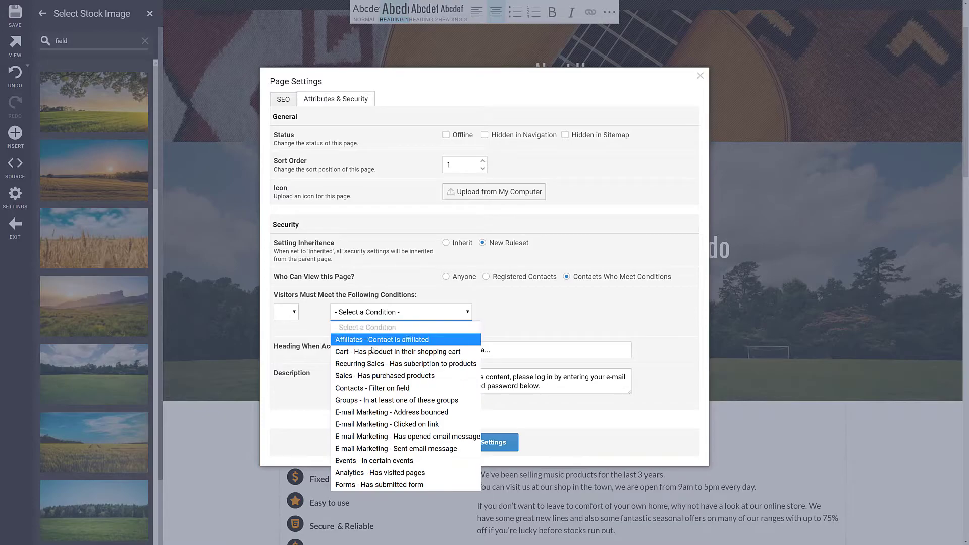
mouse_move(407, 399)
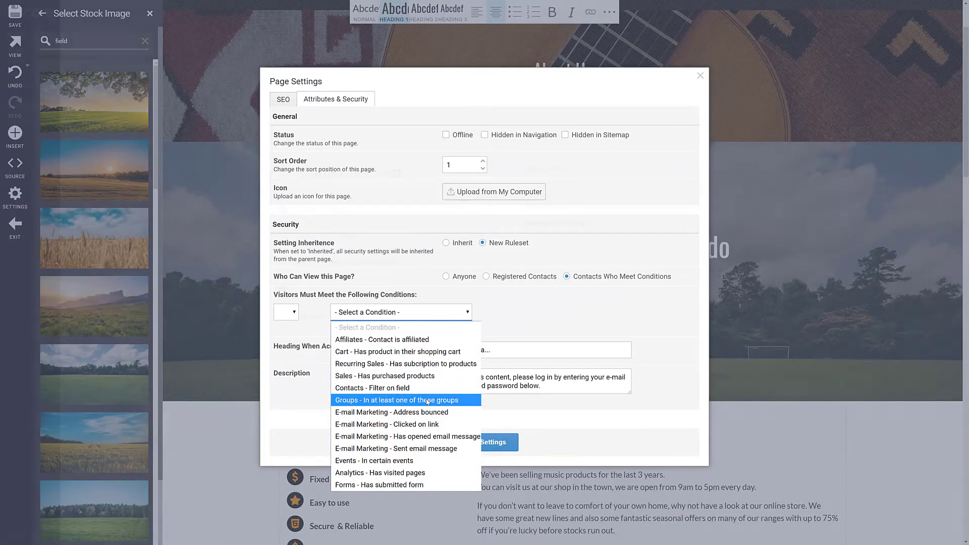
View the Business Catalyst posts import sign-in under Posts, then reach the products catalogue.
click(14, 74)
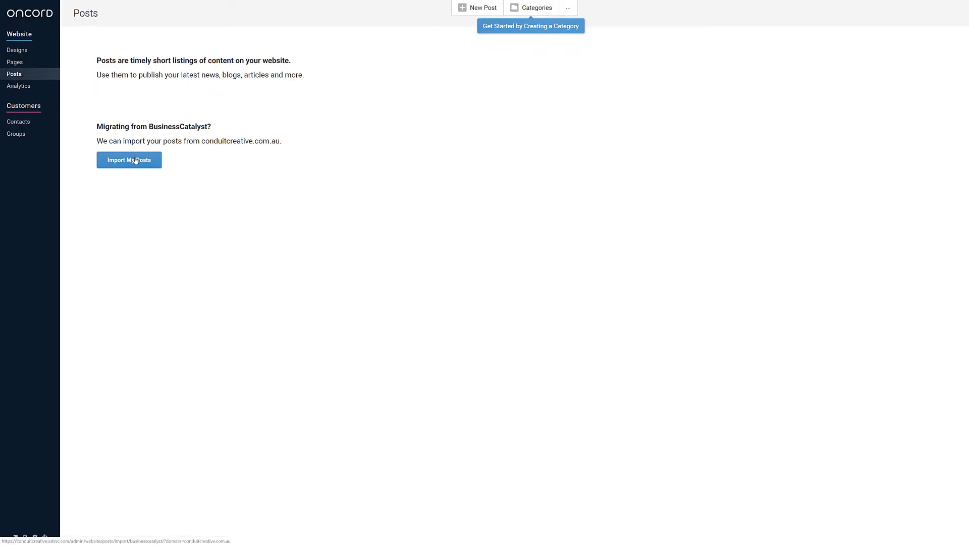
click(128, 160)
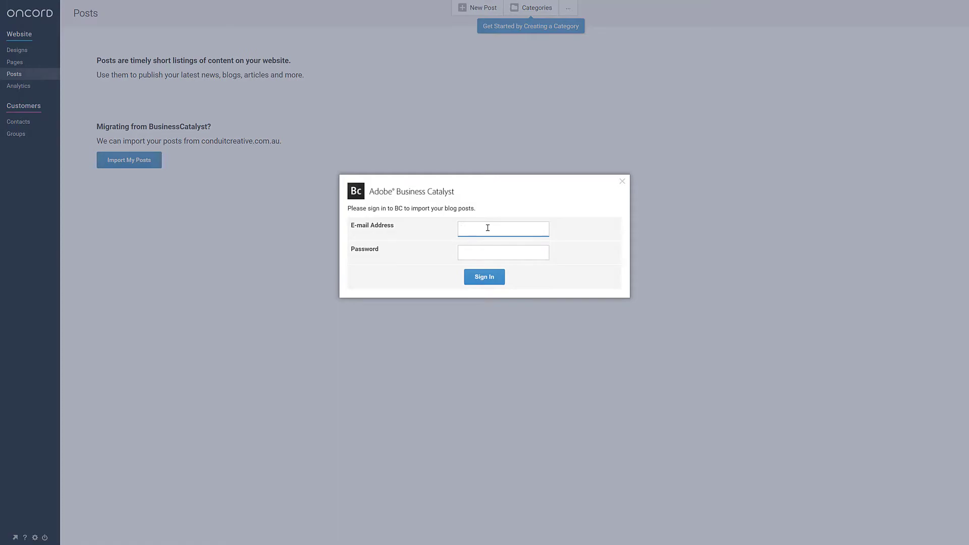
click(20, 289)
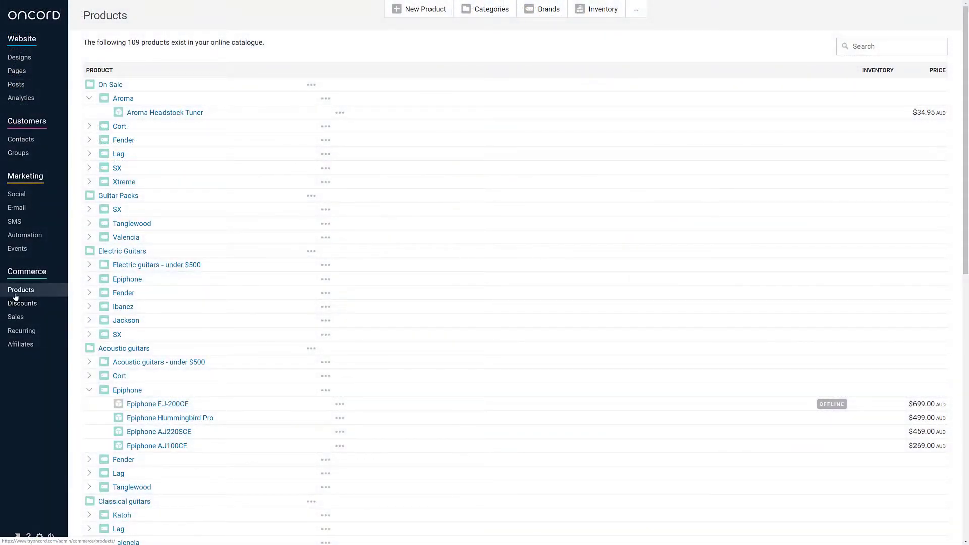
mouse_move(155, 126)
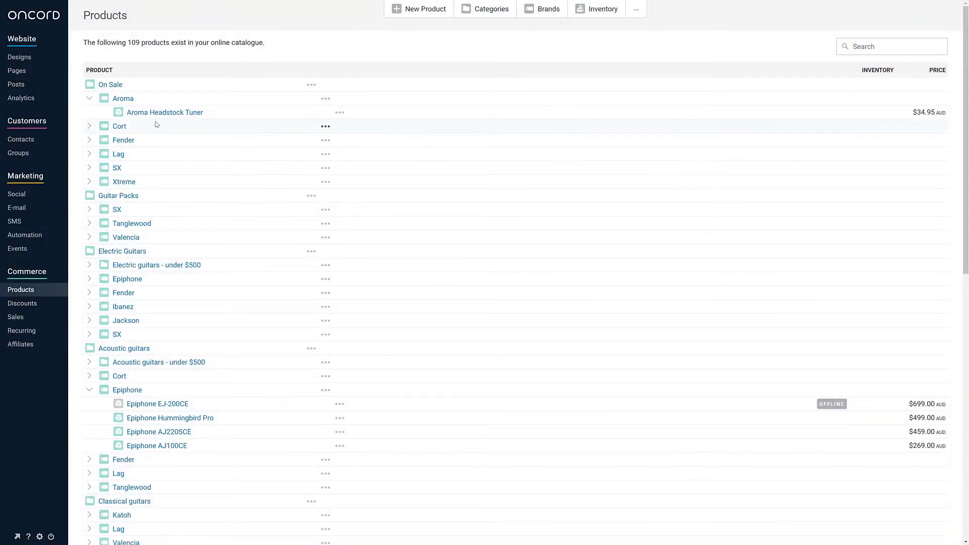
Review the Aroma Headstock Tuner product's details and its additional attributes.
click(165, 112)
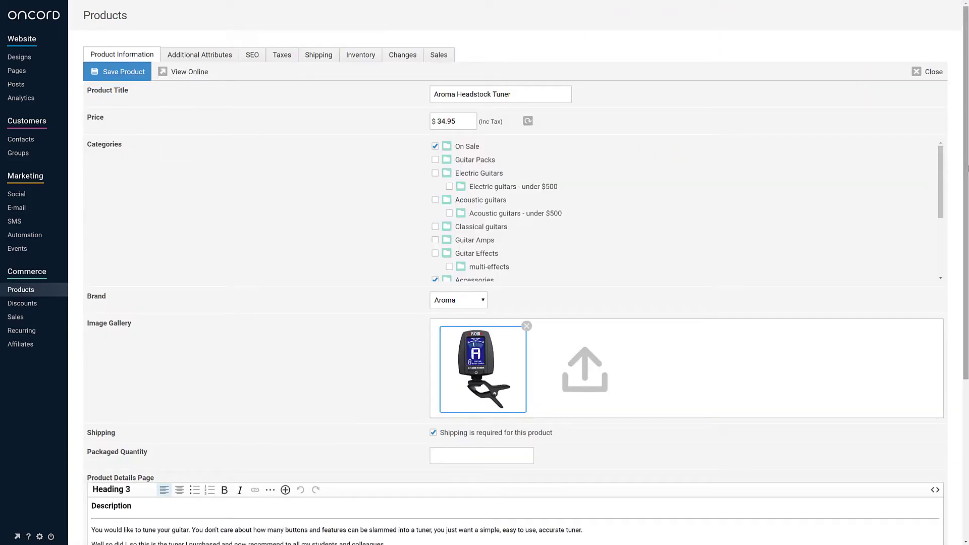
scroll(down, 3)
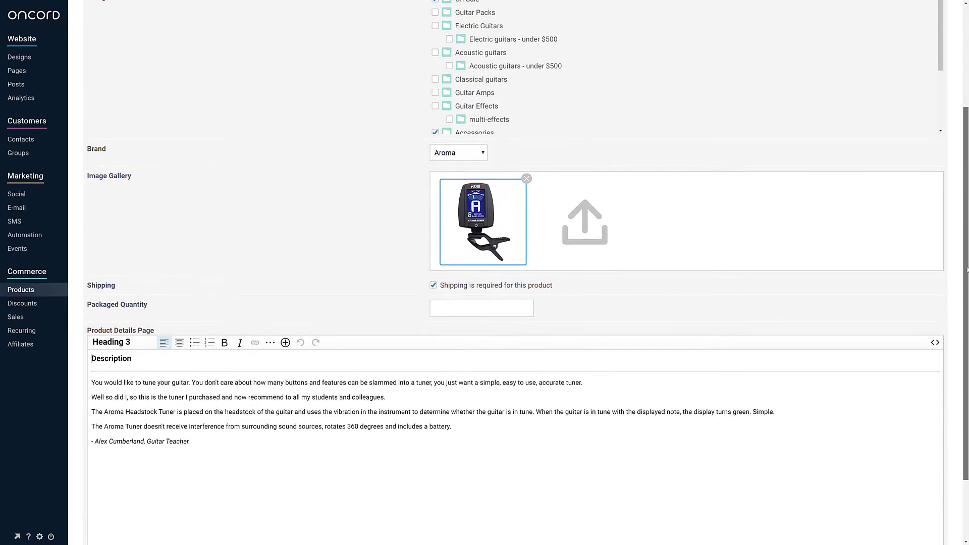
scroll(up, 3)
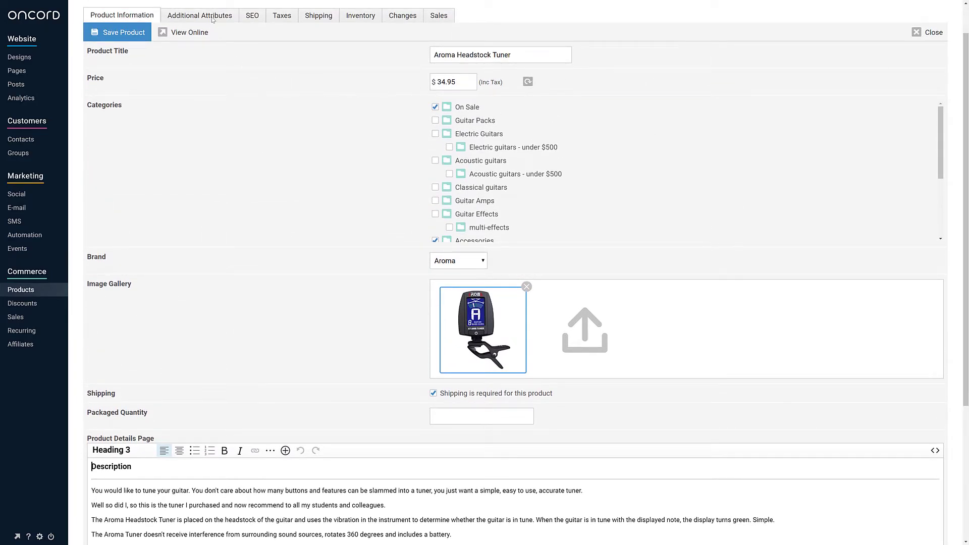
click(198, 16)
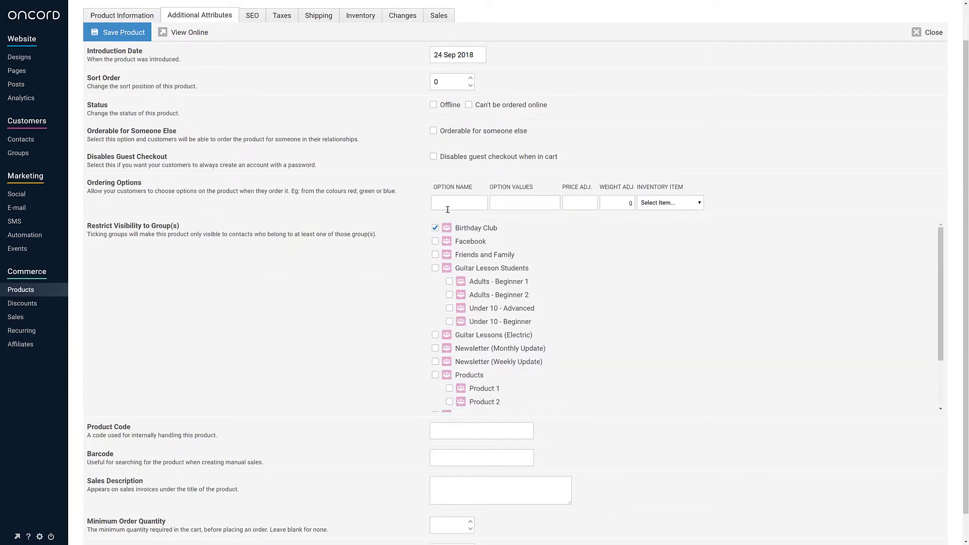
Enter a Color option with Red and a price adjustment of 15 on the colour rows.
text(Color)
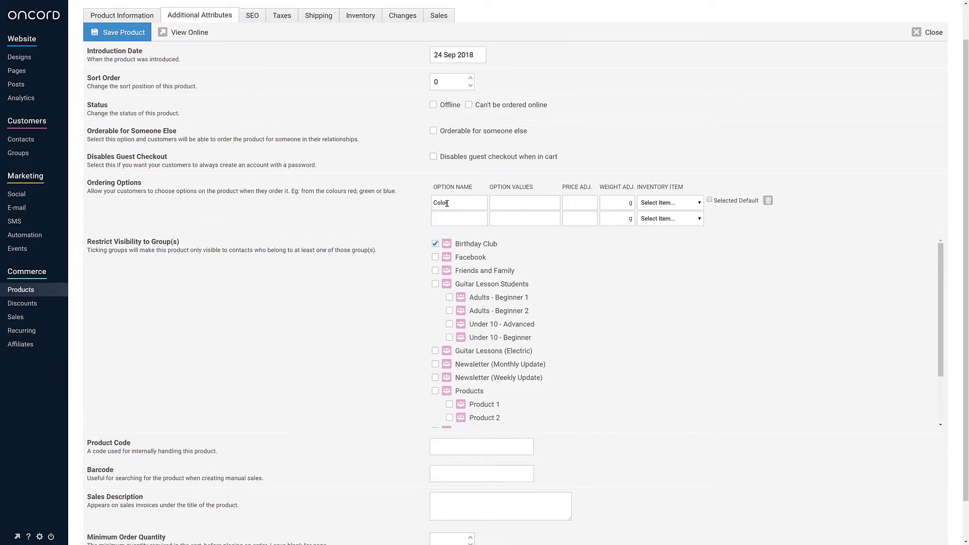
text(Red)
text(Gree)
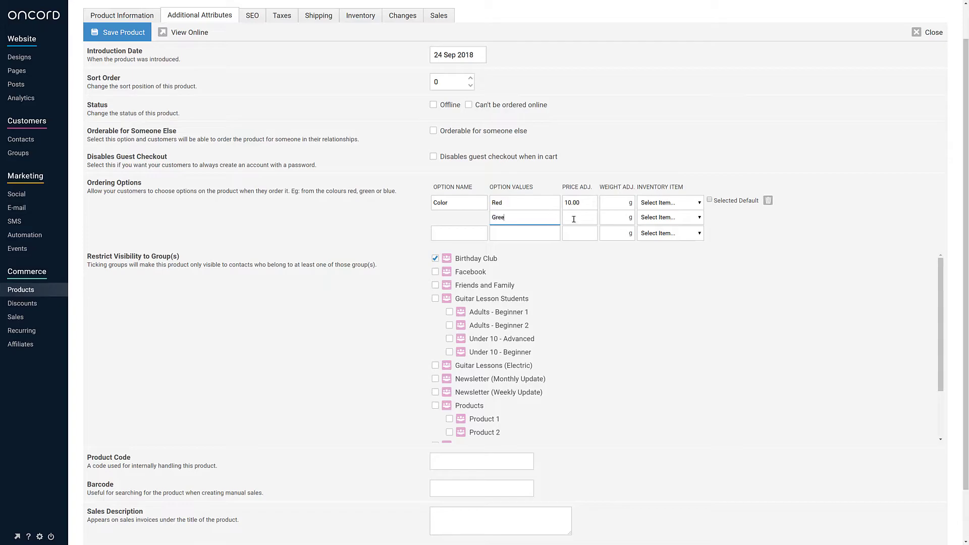
text(15)
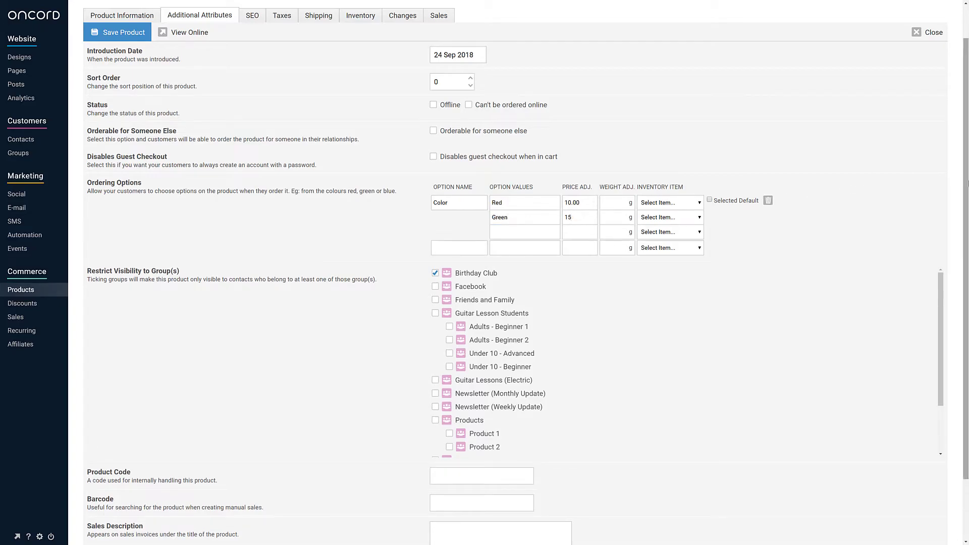
scroll(down, 3)
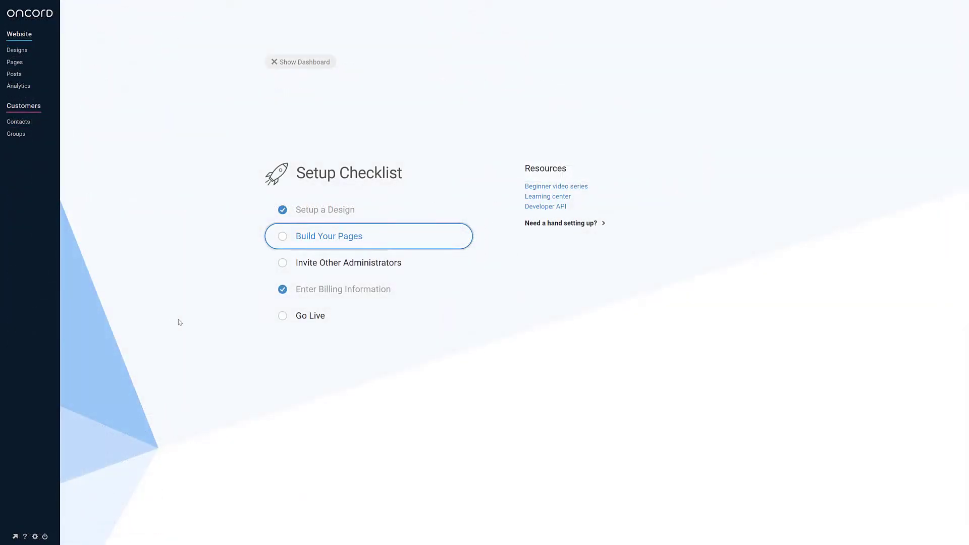
Start Go Live choosing 'No, I will go live myself' and an e-mail hosting arrangement.
click(309, 316)
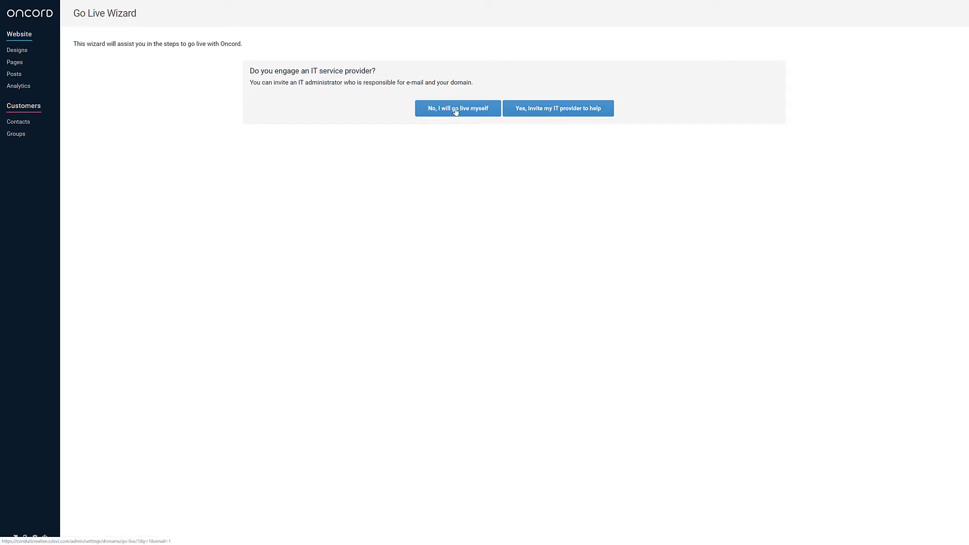
click(457, 108)
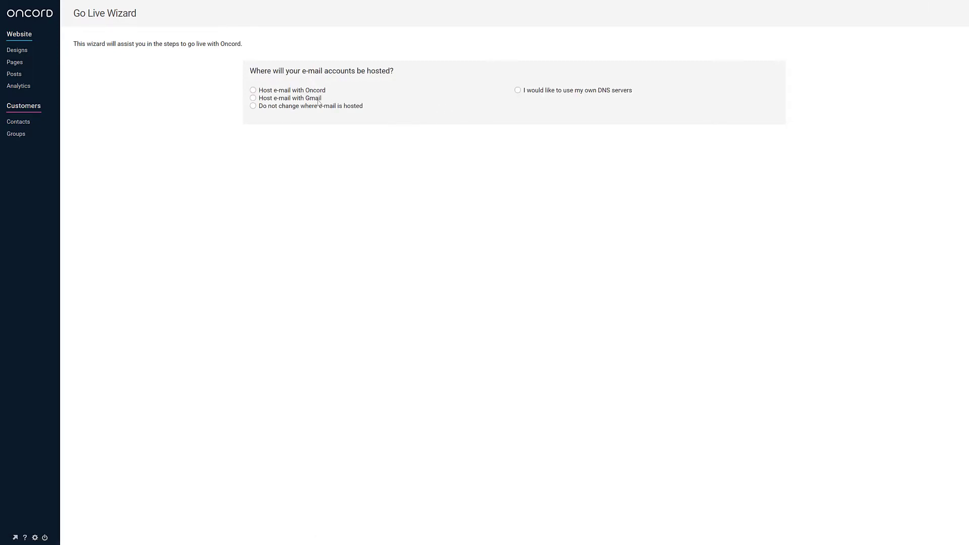
click(252, 98)
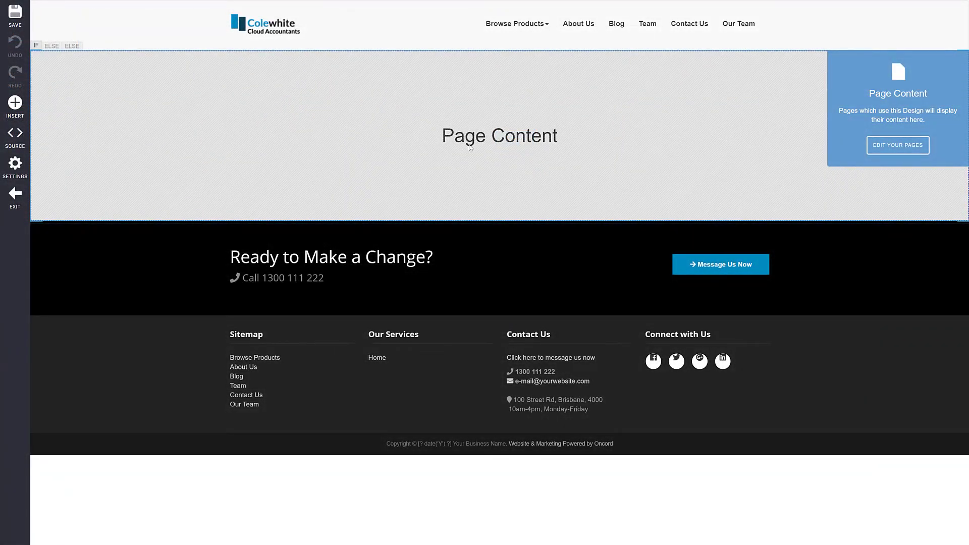
mouse_move(441, 145)
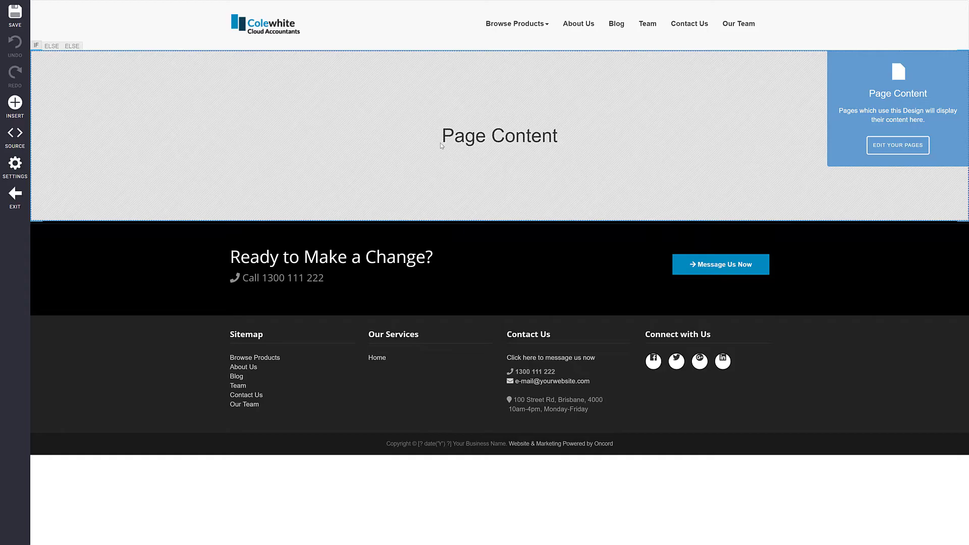
Exit the design editor and visit the developer site's Tutorials page.
click(14, 136)
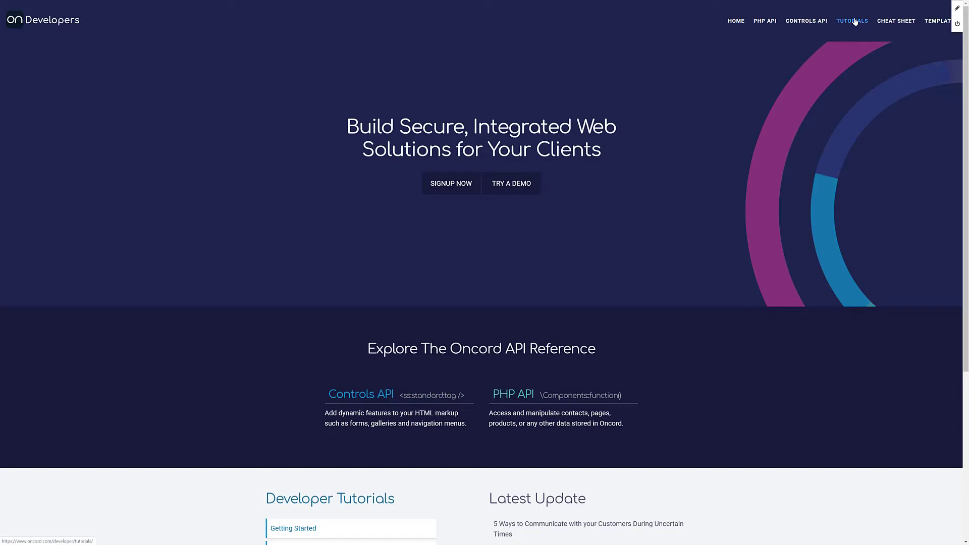
click(852, 20)
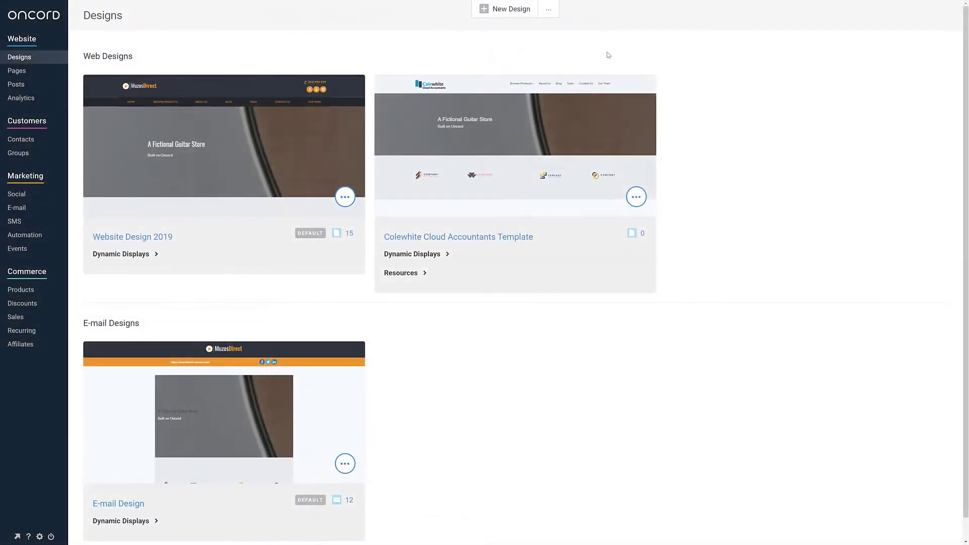
Create a code-from-scratch design and add Bootstrap HTML with bootstrap="true" in its source.
click(510, 9)
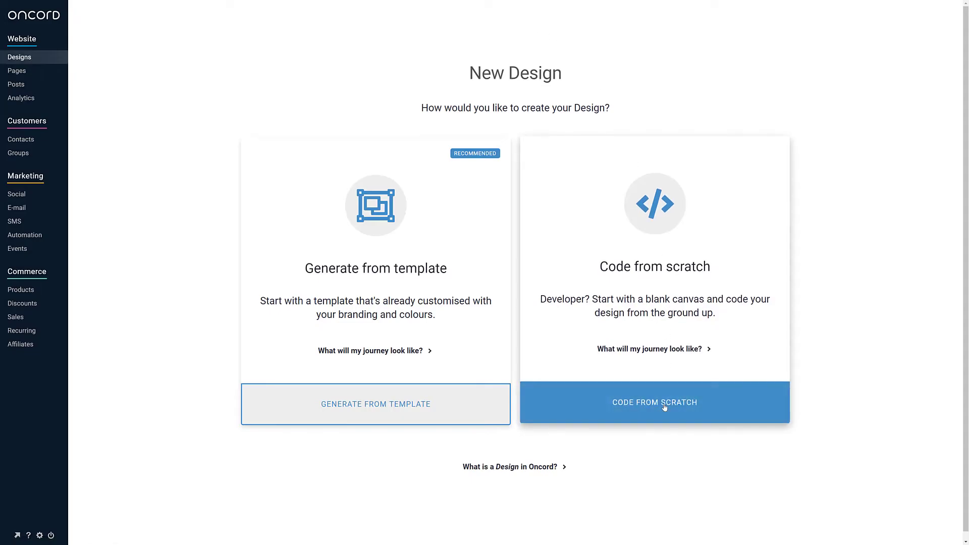
click(654, 403)
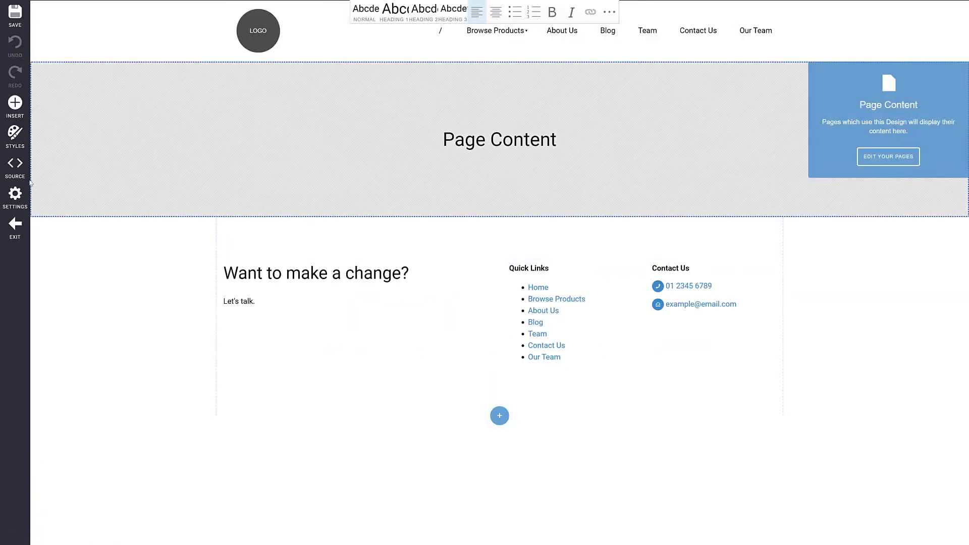
click(15, 167)
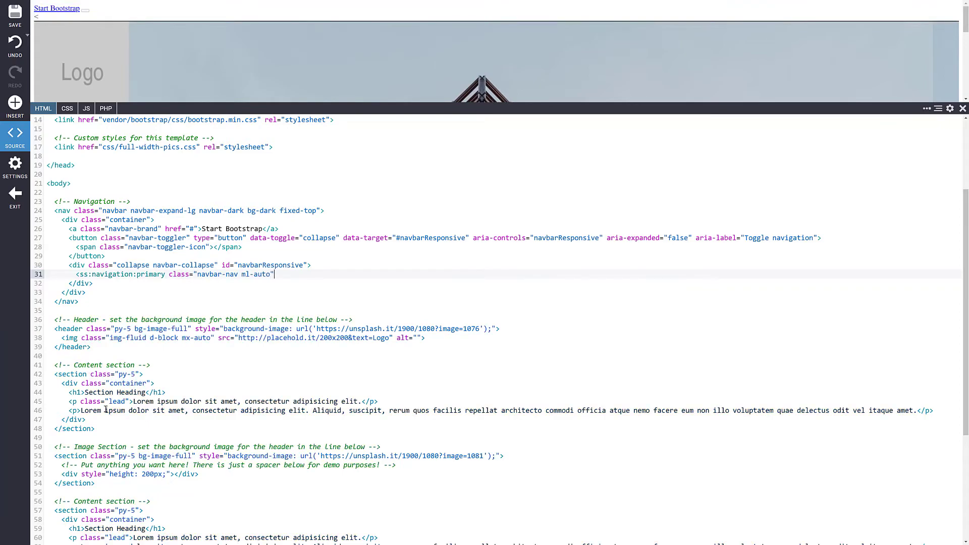
text(bootstrap="true" />)
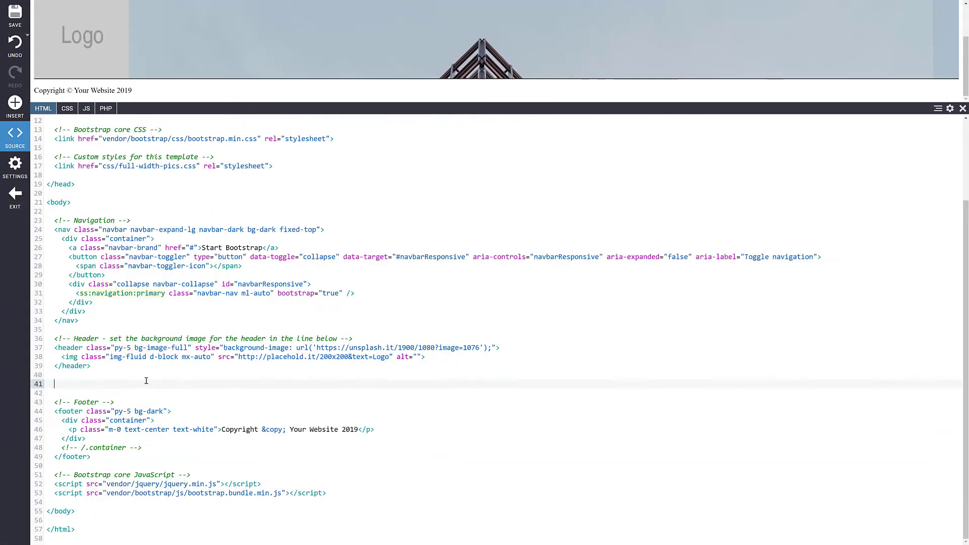
Add the <ss:regions:content /> region and an ss:forms contact form validating contact_email.
text(<ss:regions:content />)
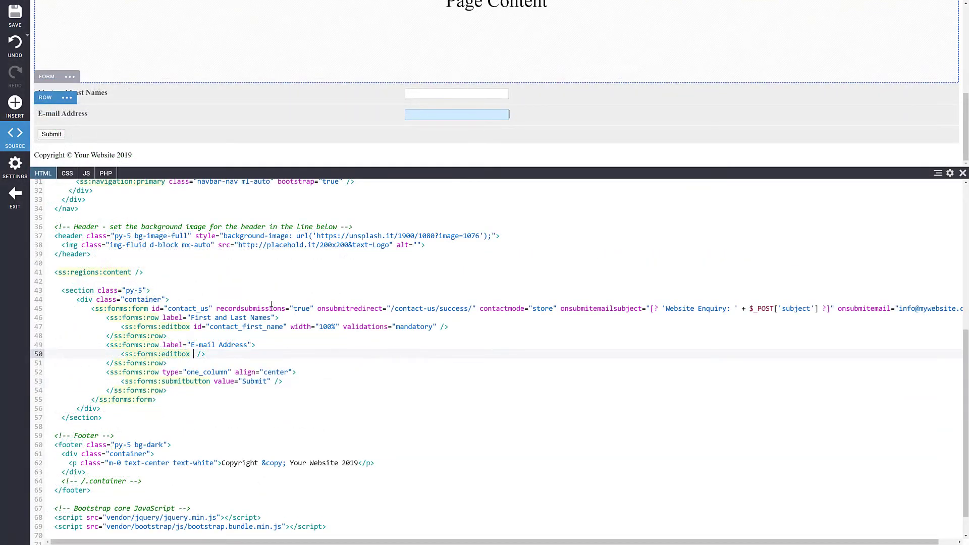
text(id="contact_e)
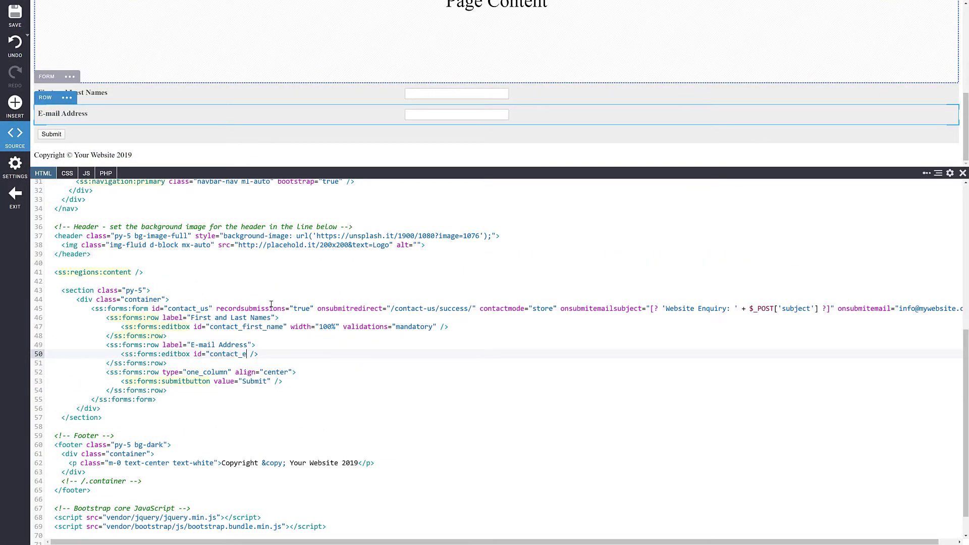
text(validations="mandatory,em)
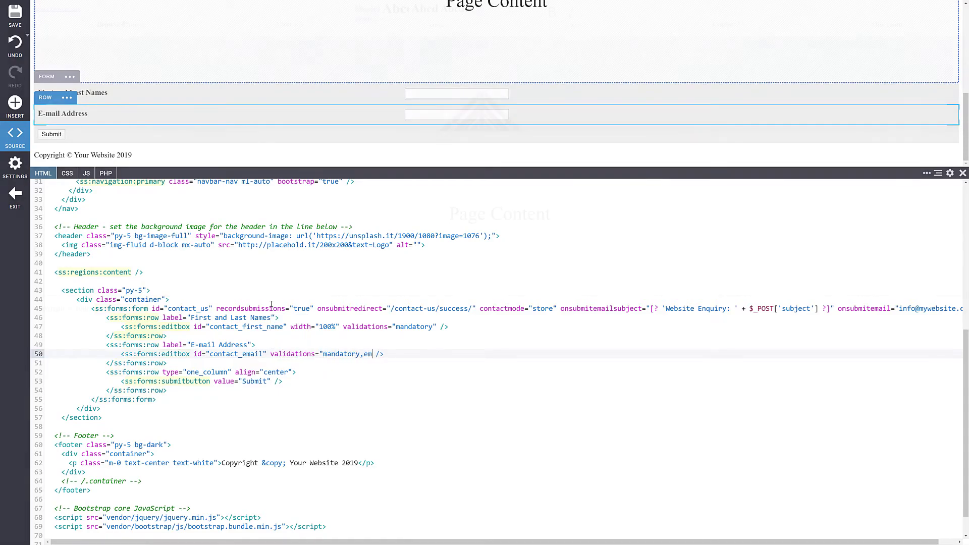
click(14, 136)
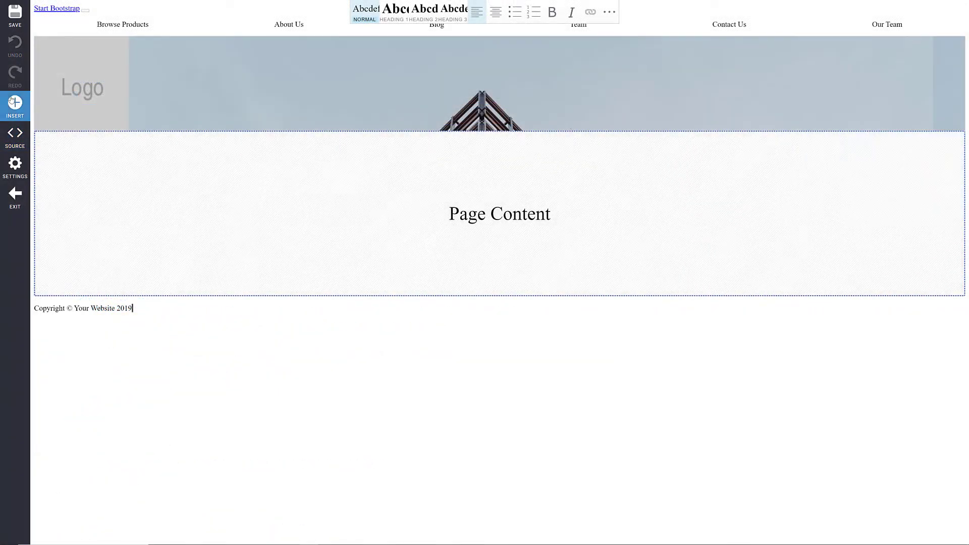
Upload full-width-pics.css and vendor.zip to the design's media folder.
click(14, 105)
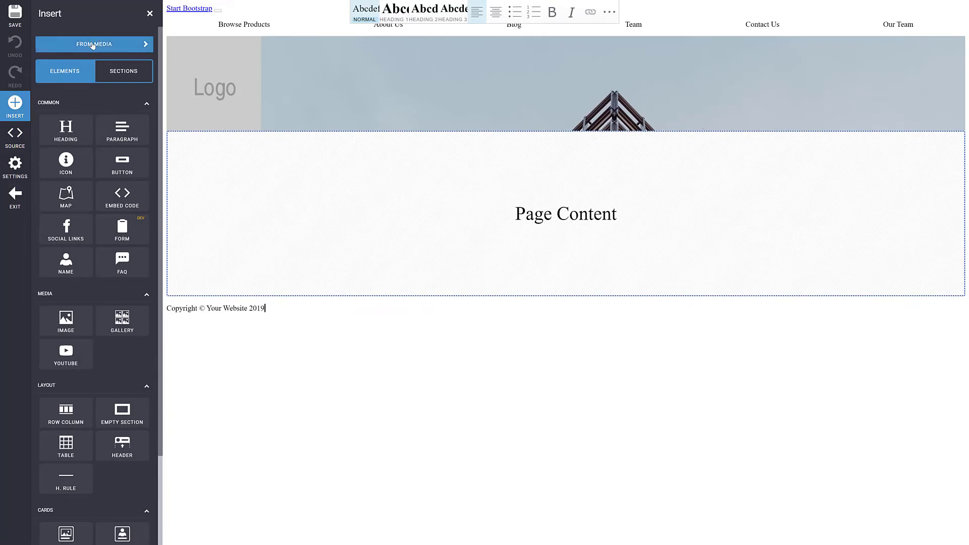
click(94, 43)
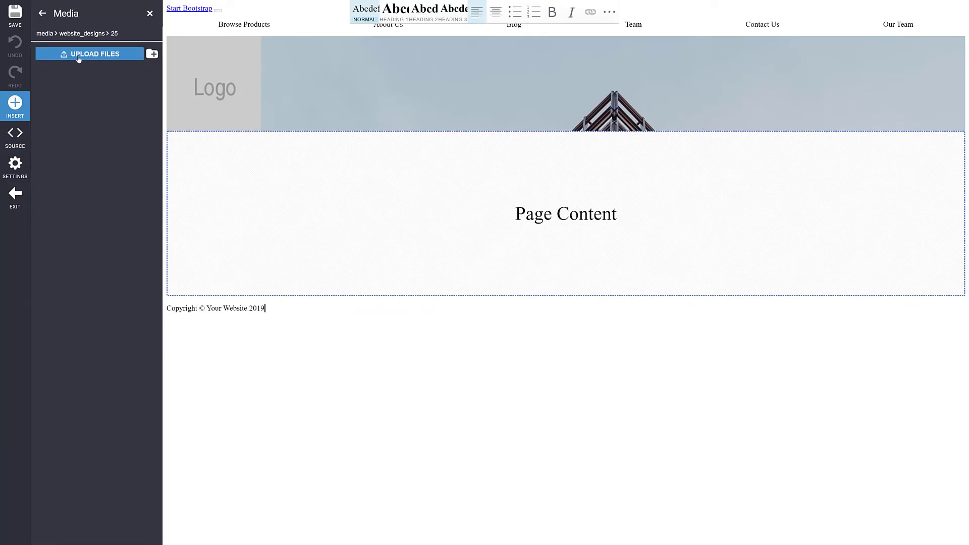
click(89, 54)
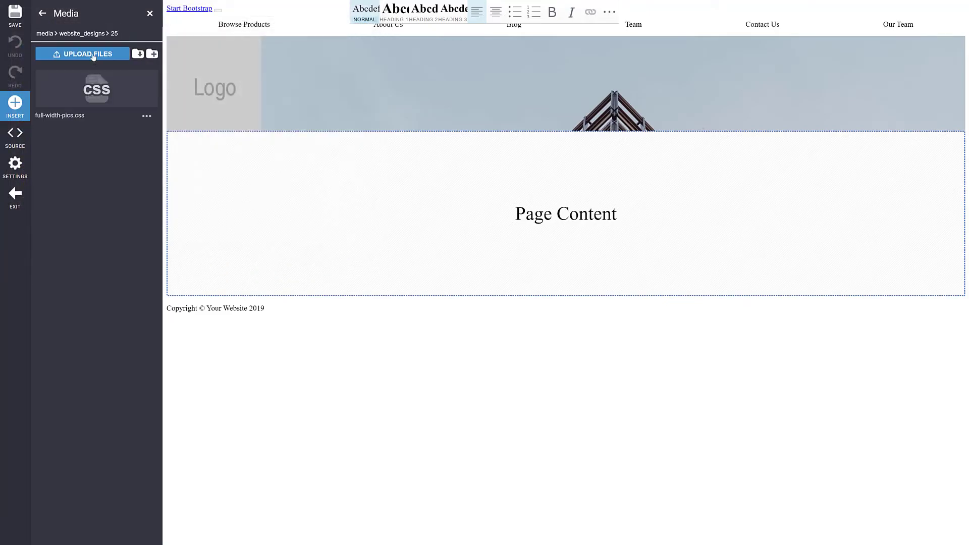
click(81, 53)
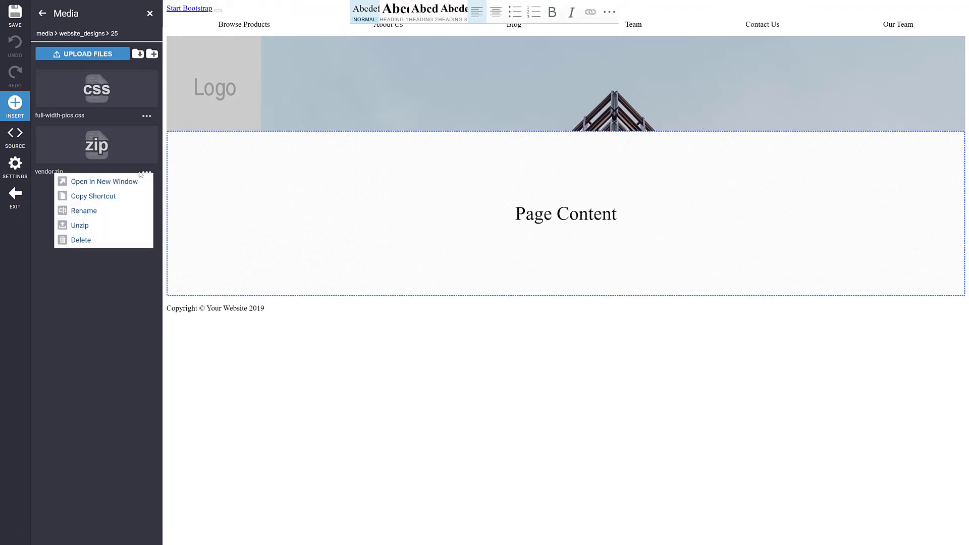
Unzip vendor.zip in place into a vendor folder.
click(80, 225)
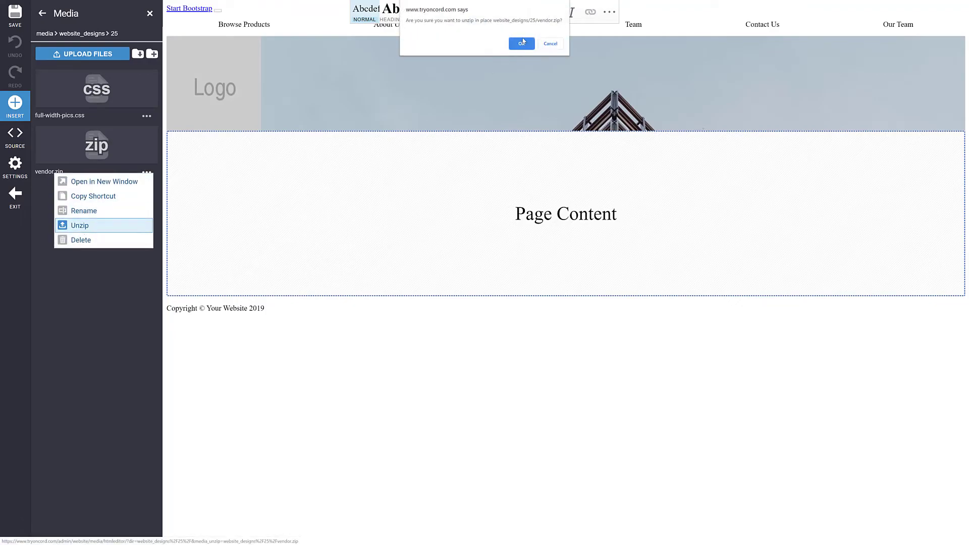
click(521, 43)
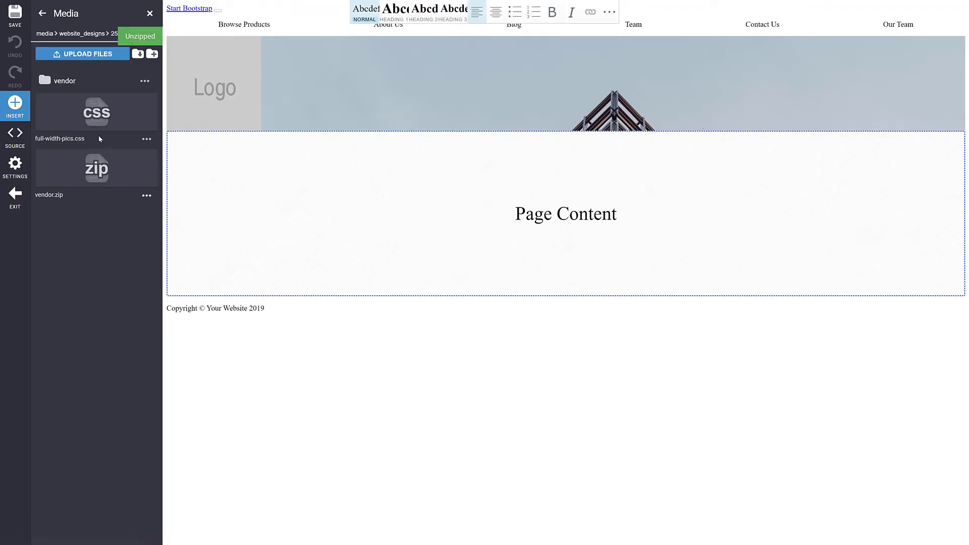